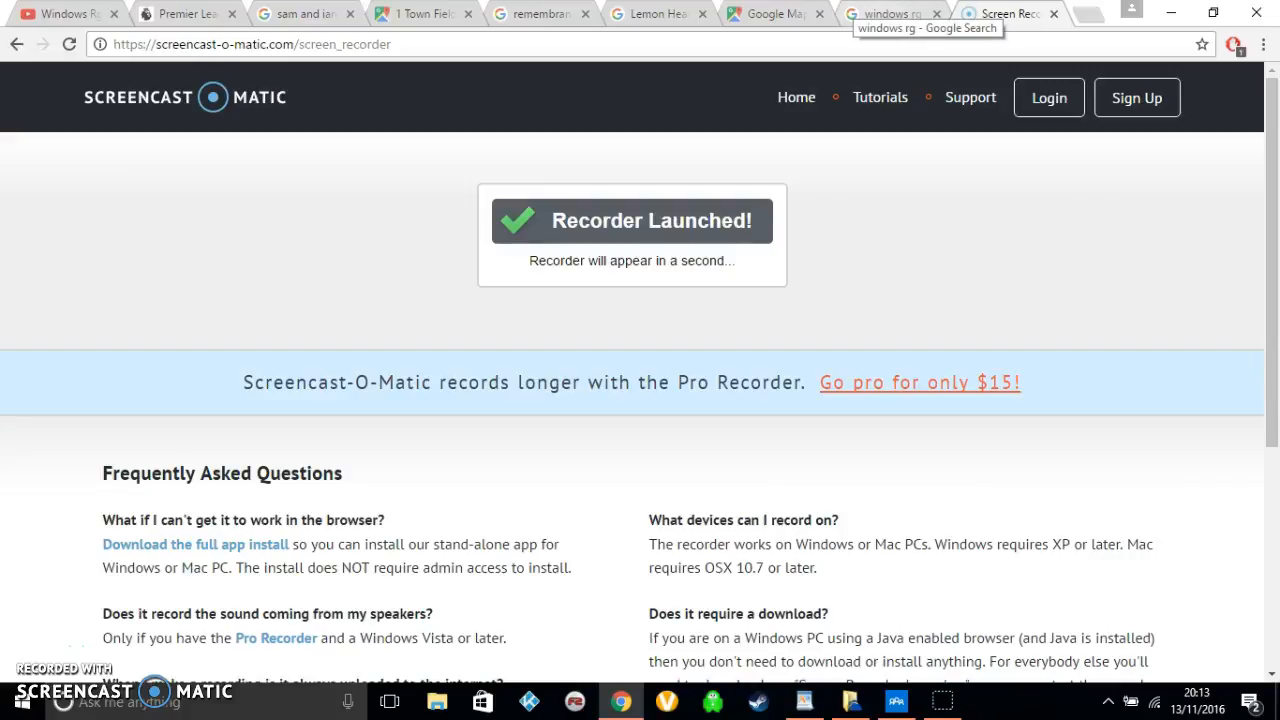
Bring up the Google results for windows.rg with the Really Good Edition site on top.
click(884, 12)
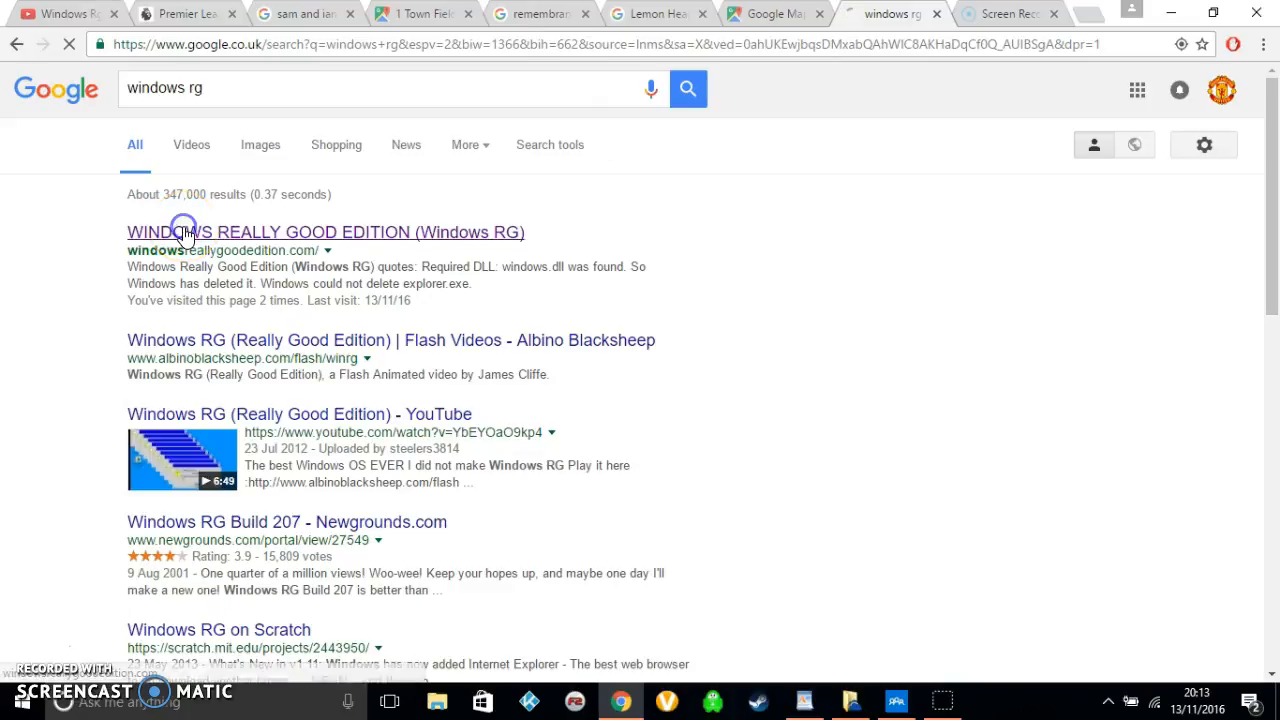
Load the Windows RG site and dismiss all four windows.dll deleted errors.
click(324, 232)
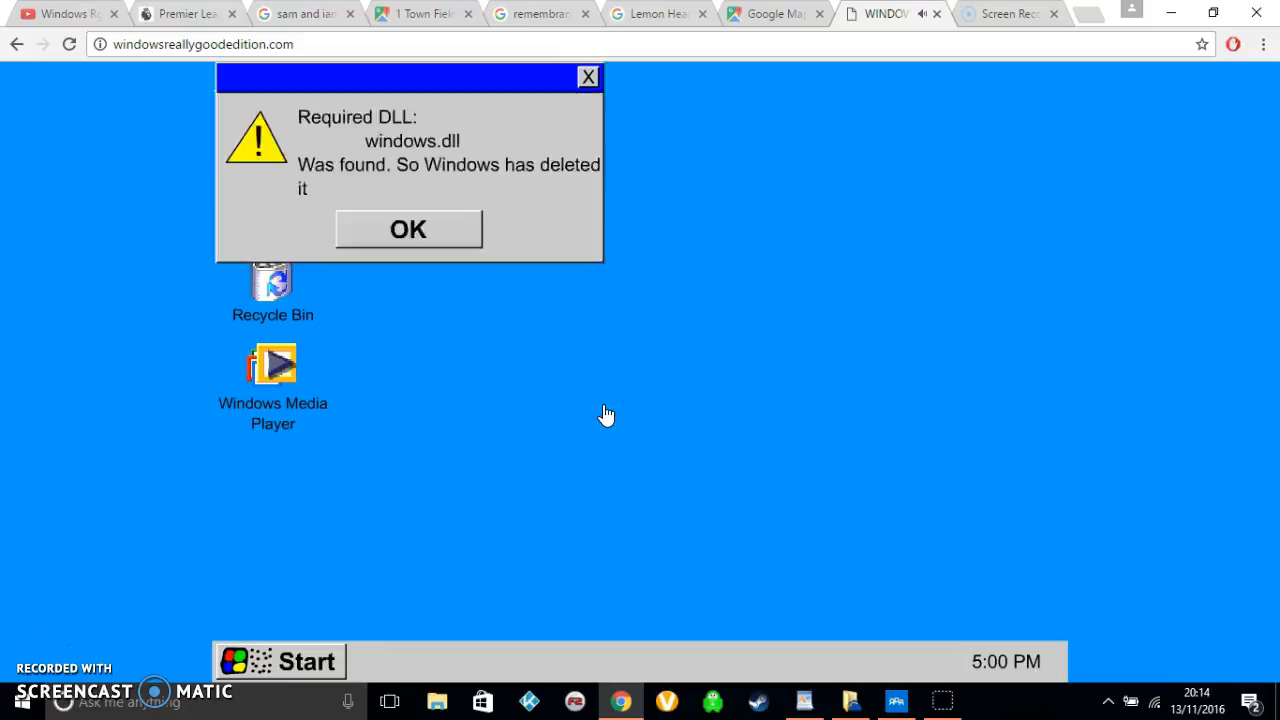
click(408, 228)
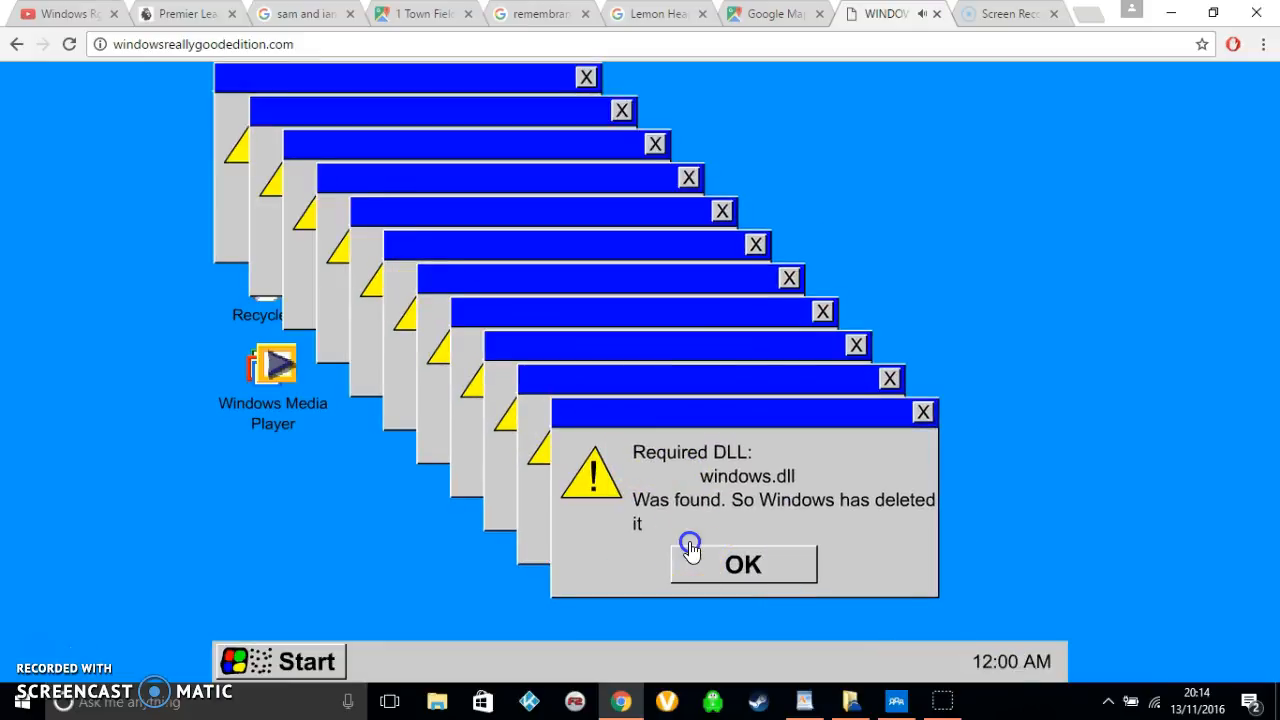
click(742, 564)
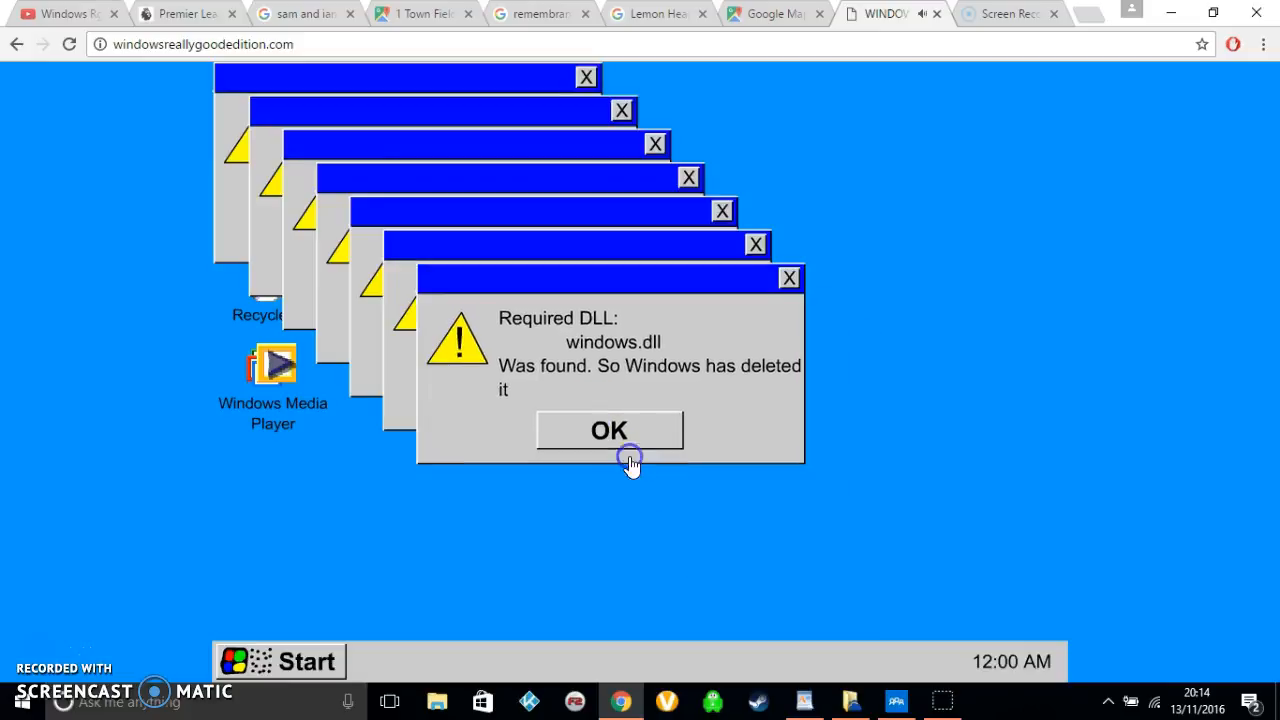
click(608, 430)
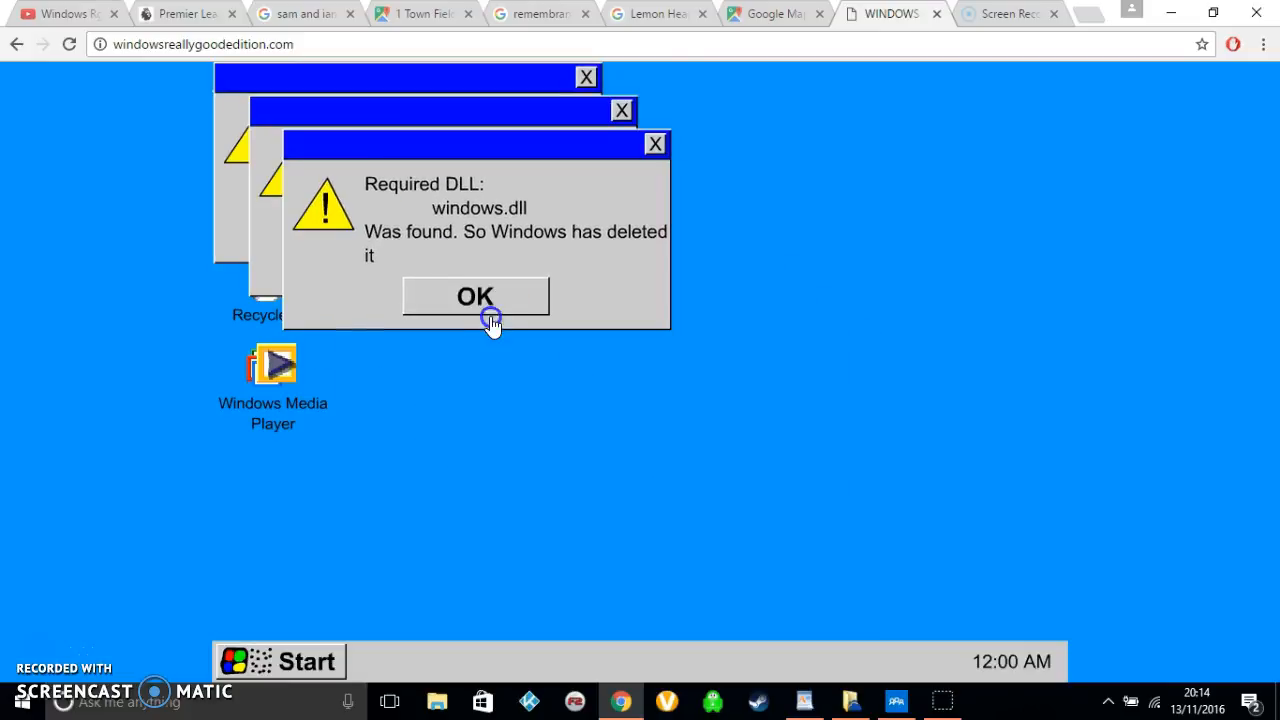
click(476, 296)
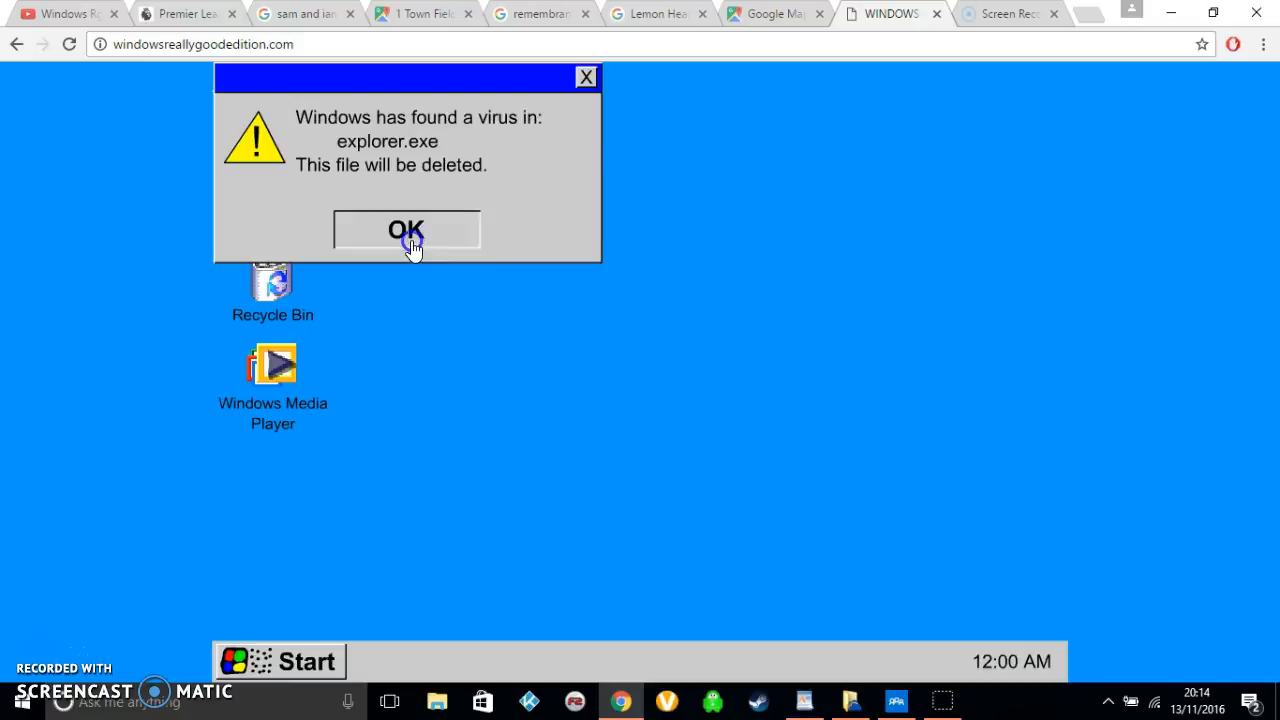
Get through the explorer.exe virus, reinstall Windows and register.exe not found popups, opting out of registering.
click(406, 230)
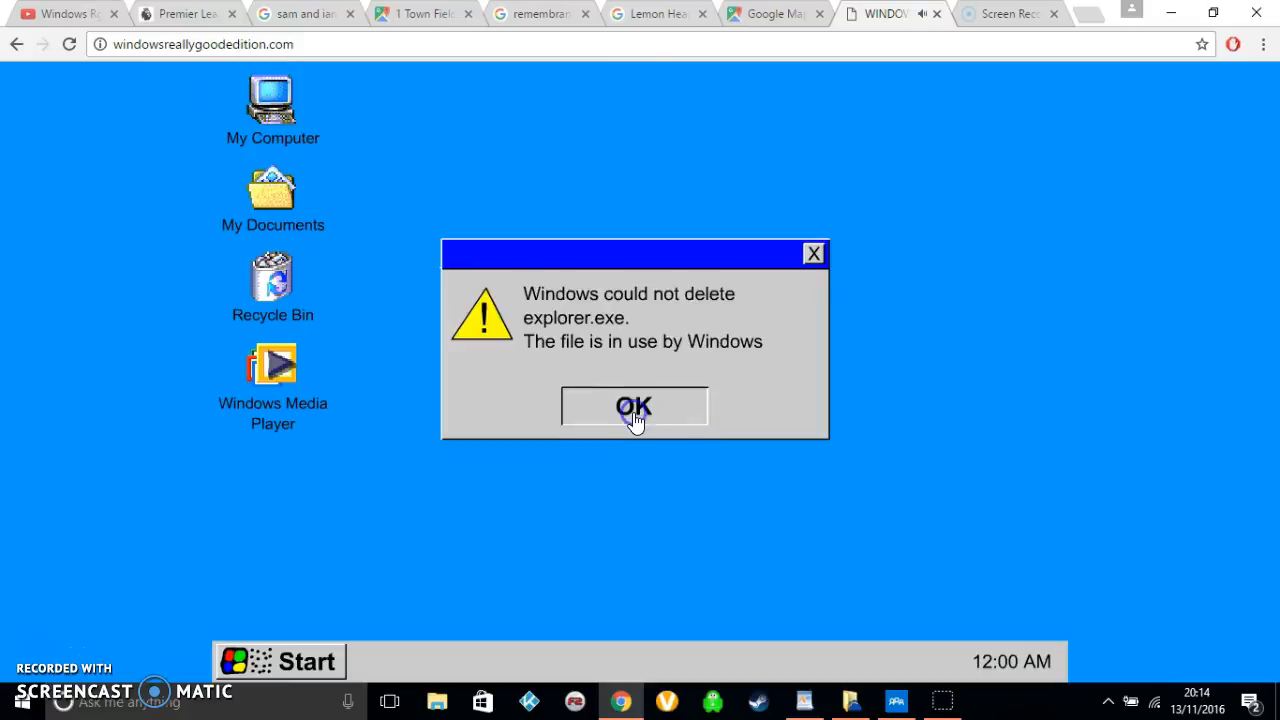
click(634, 406)
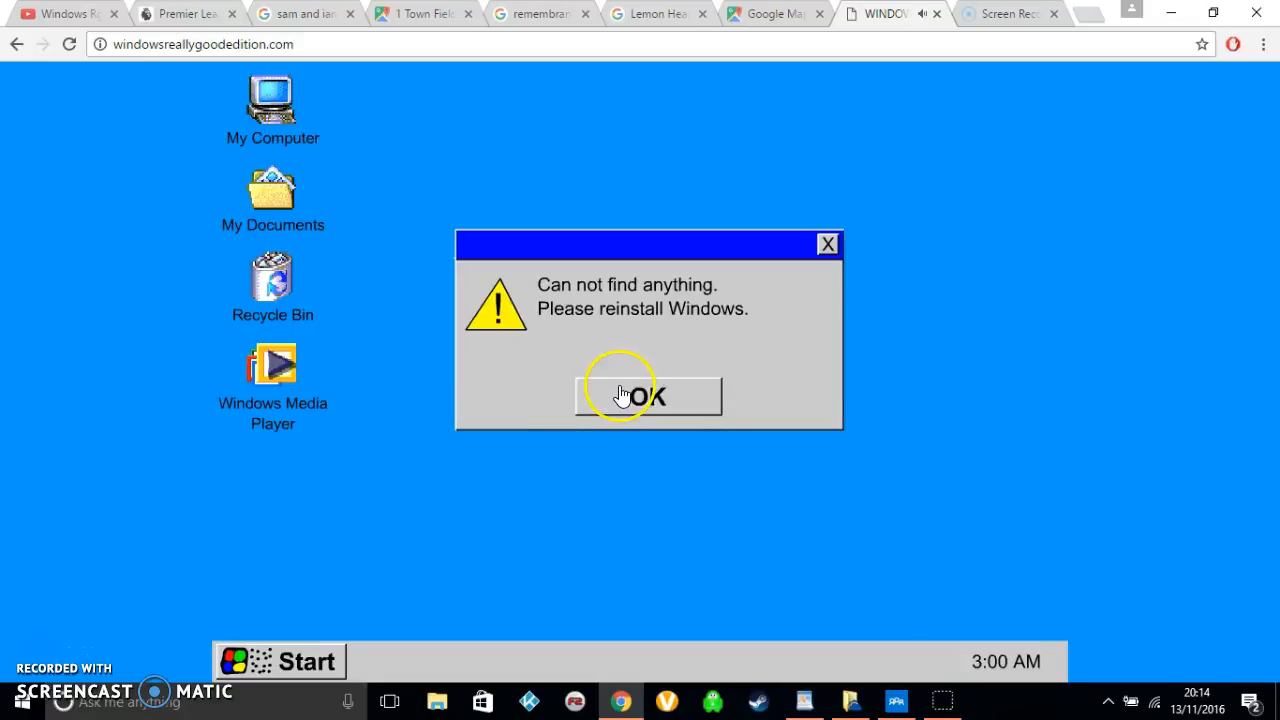
click(648, 396)
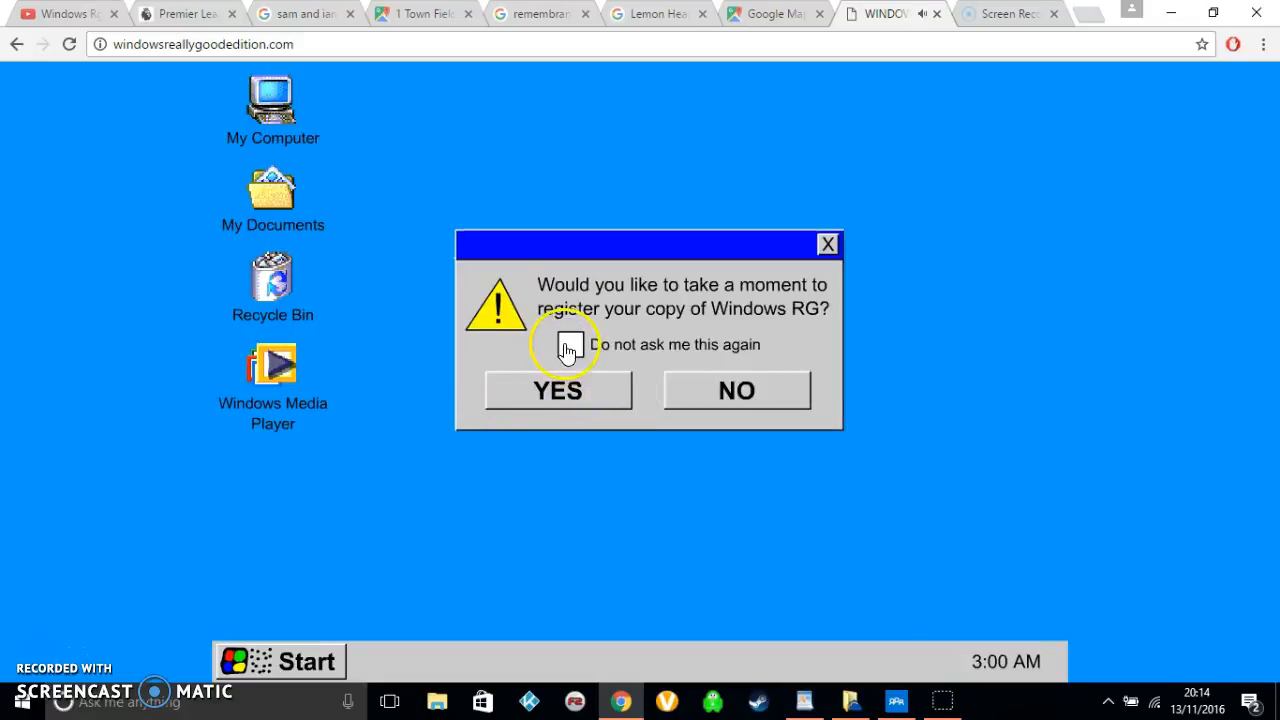
click(556, 390)
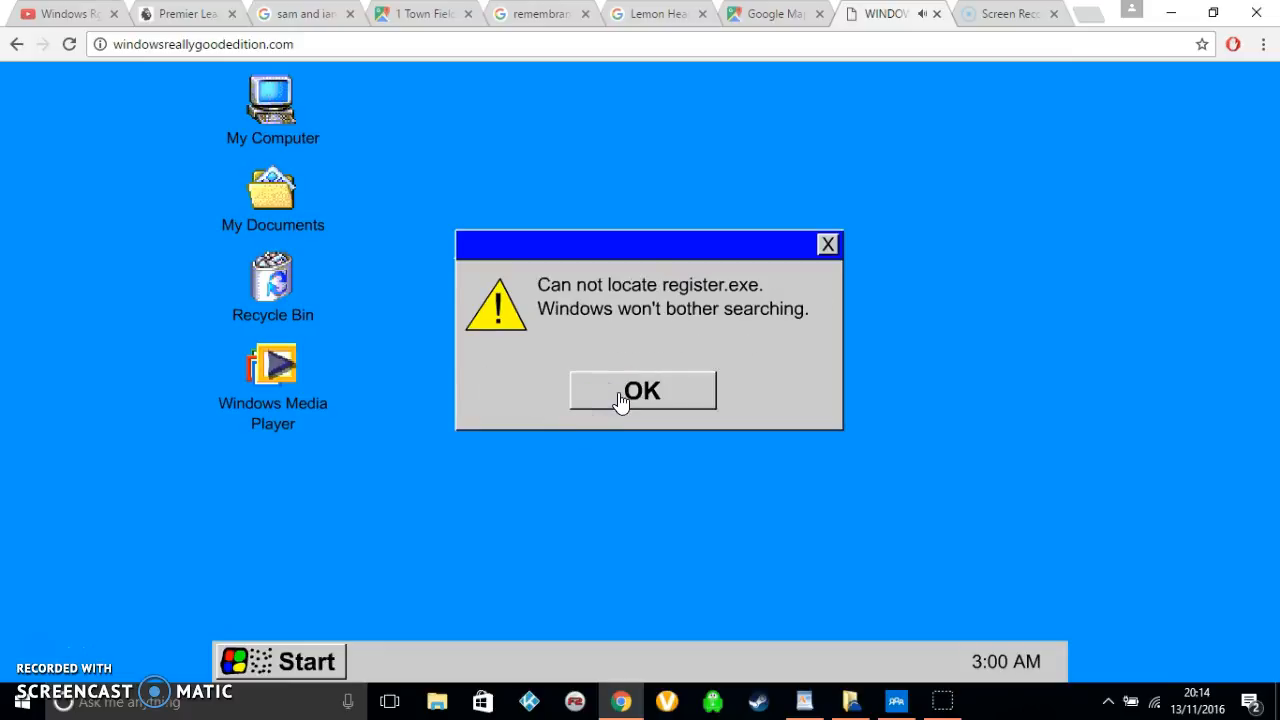
click(640, 390)
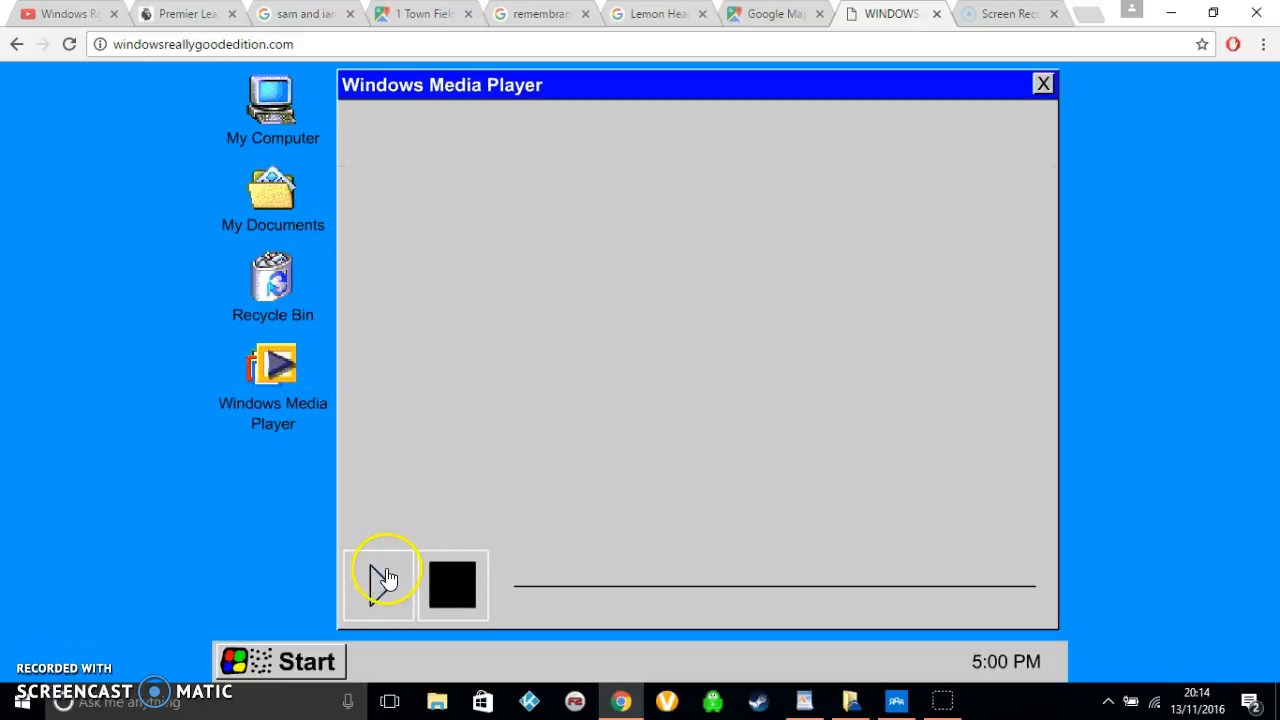
Play the Media Player visuals, skip ahead, and dismiss the mediaplayer.exe illegal operation crash.
click(378, 584)
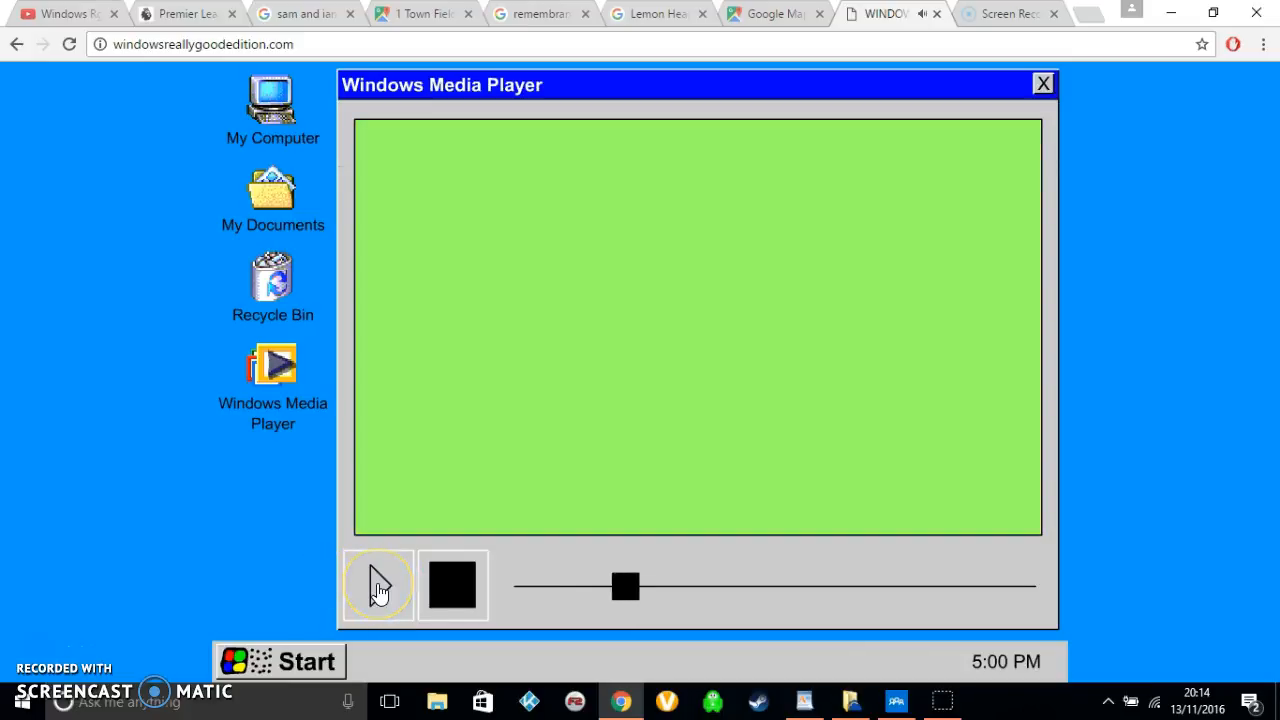
click(378, 584)
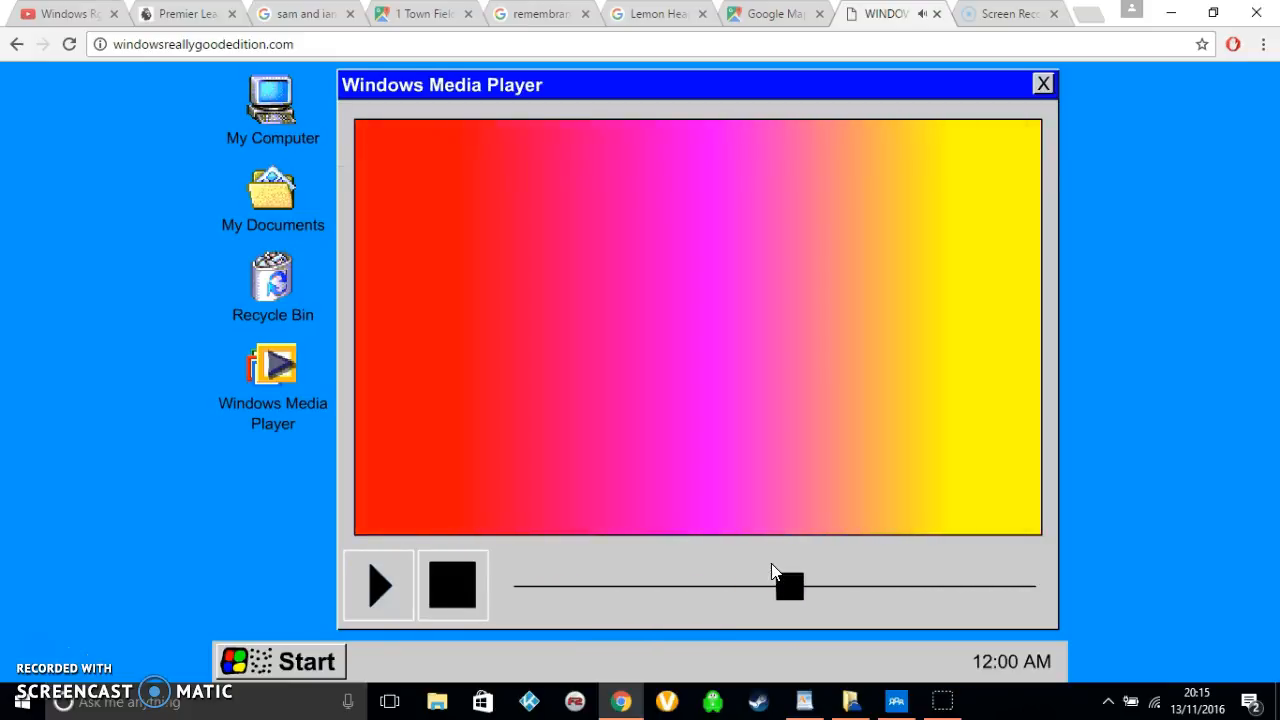
drag(788, 588, 830, 588)
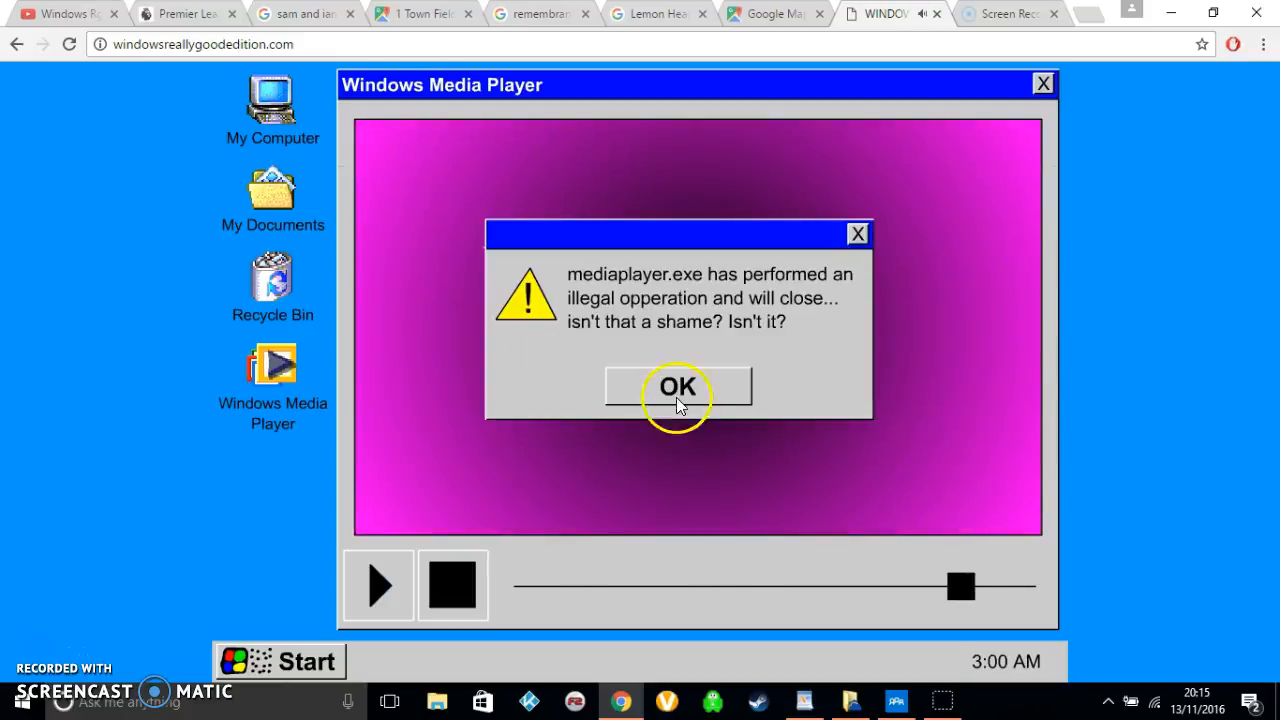
click(678, 386)
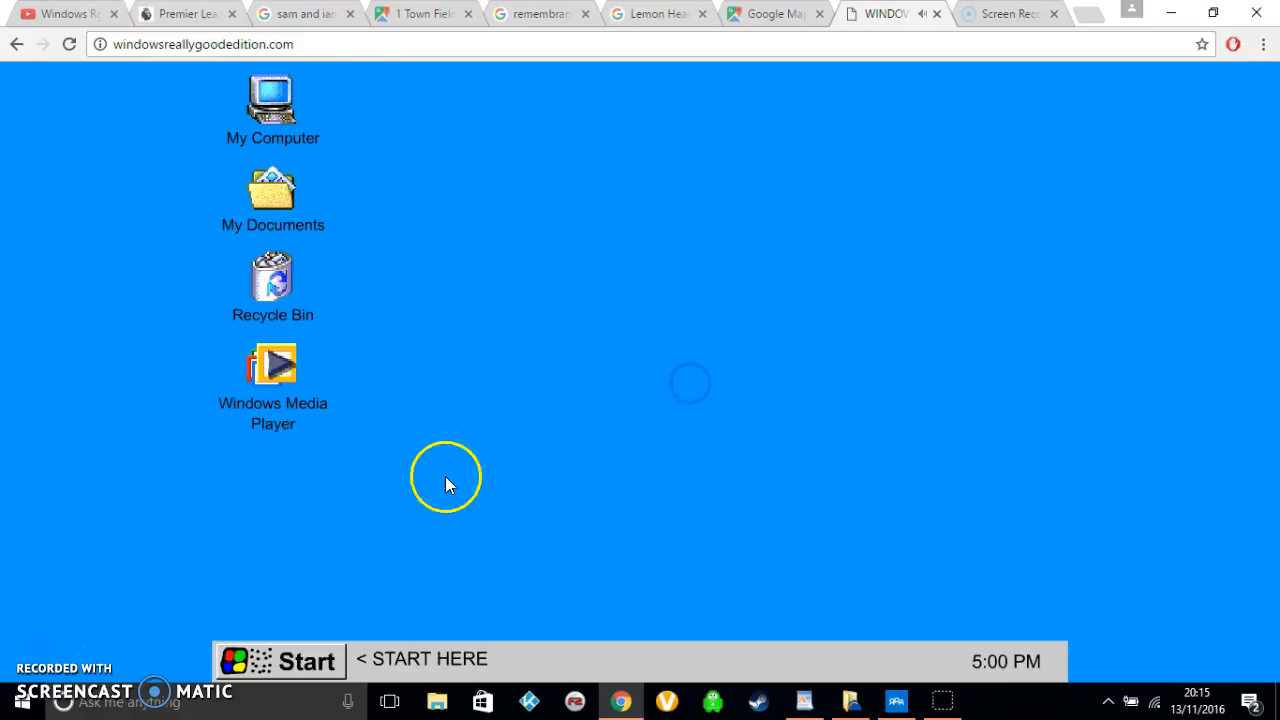
Launch Order Food from the programs list and enter the ordering service.
click(280, 660)
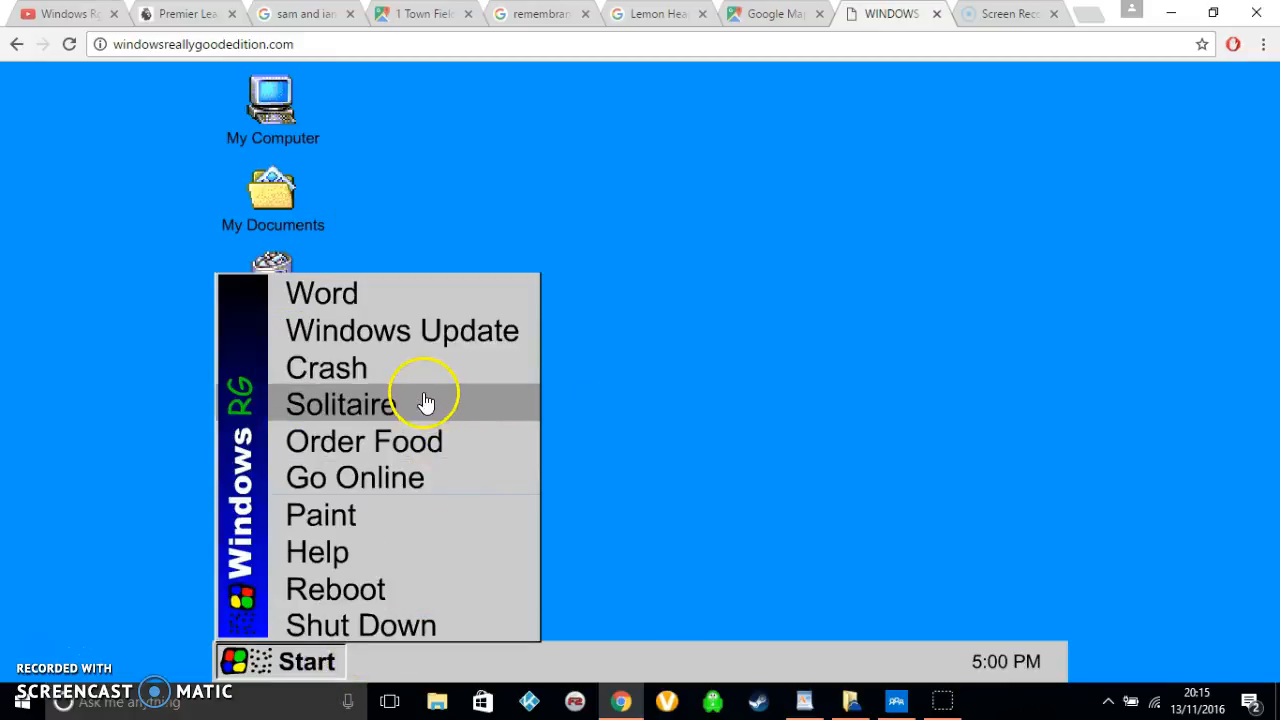
mouse_move(452, 490)
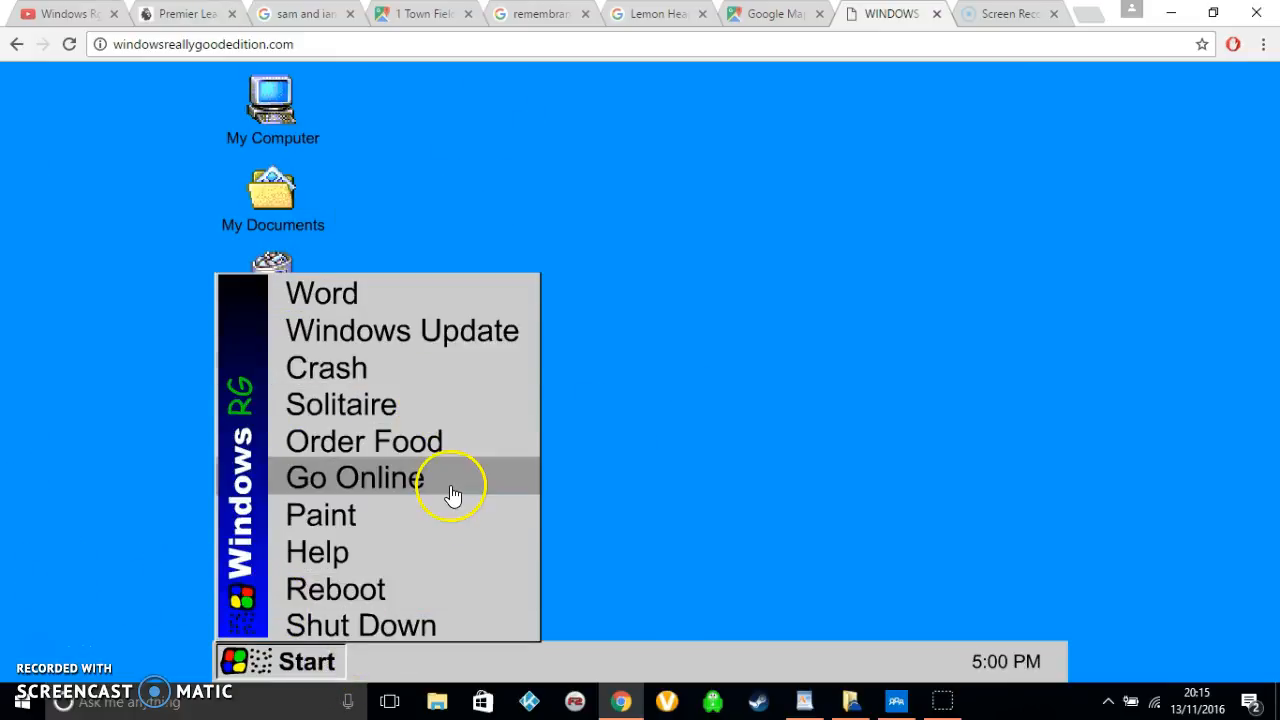
click(364, 442)
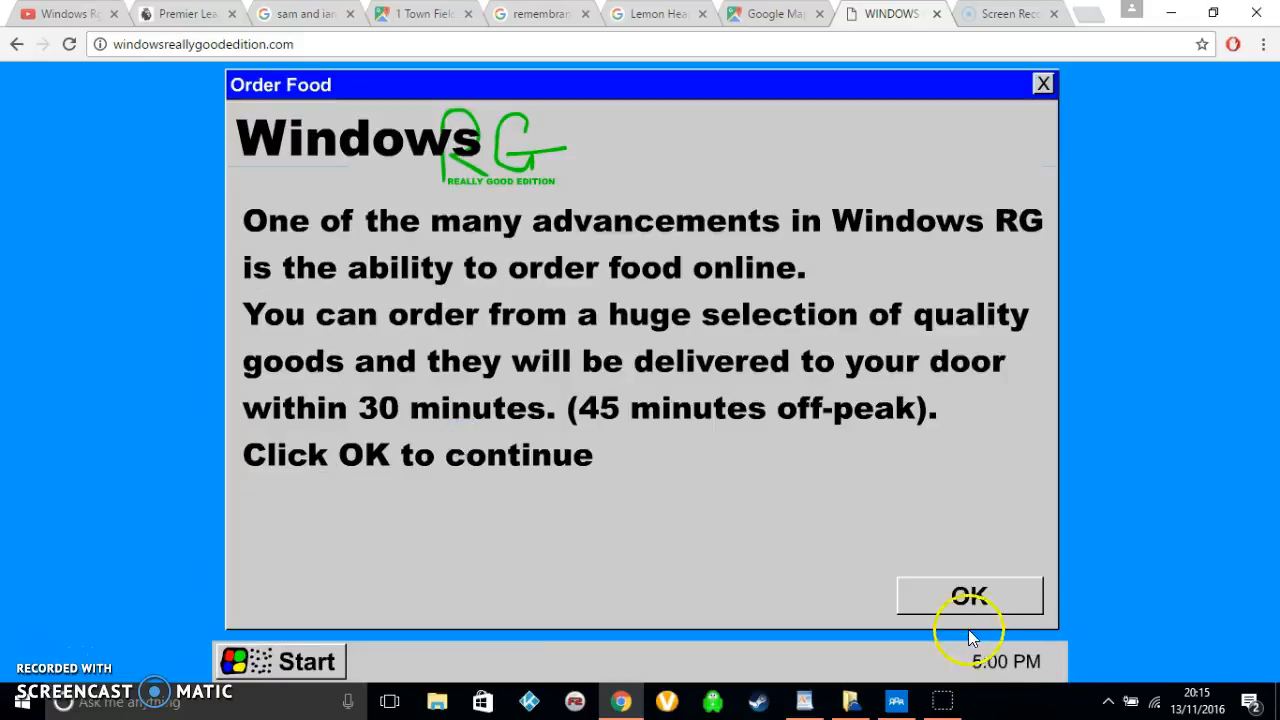
mouse_move(630, 18)
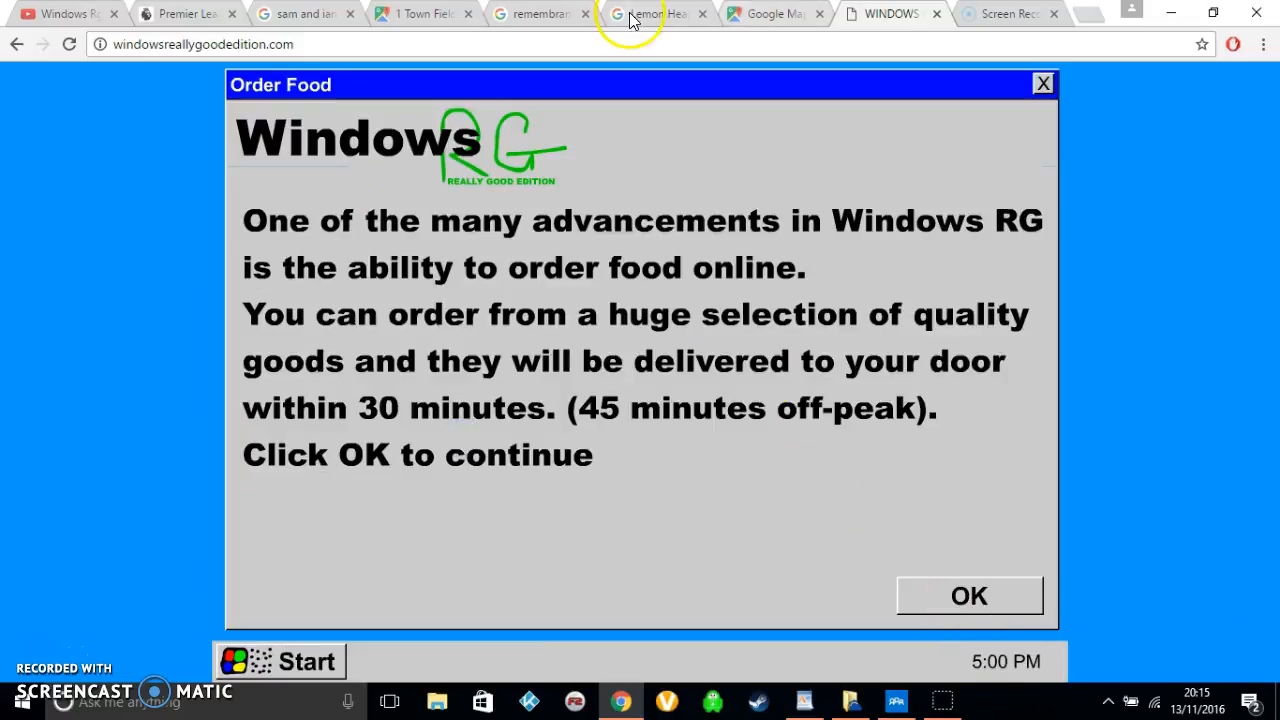
mouse_move(656, 12)
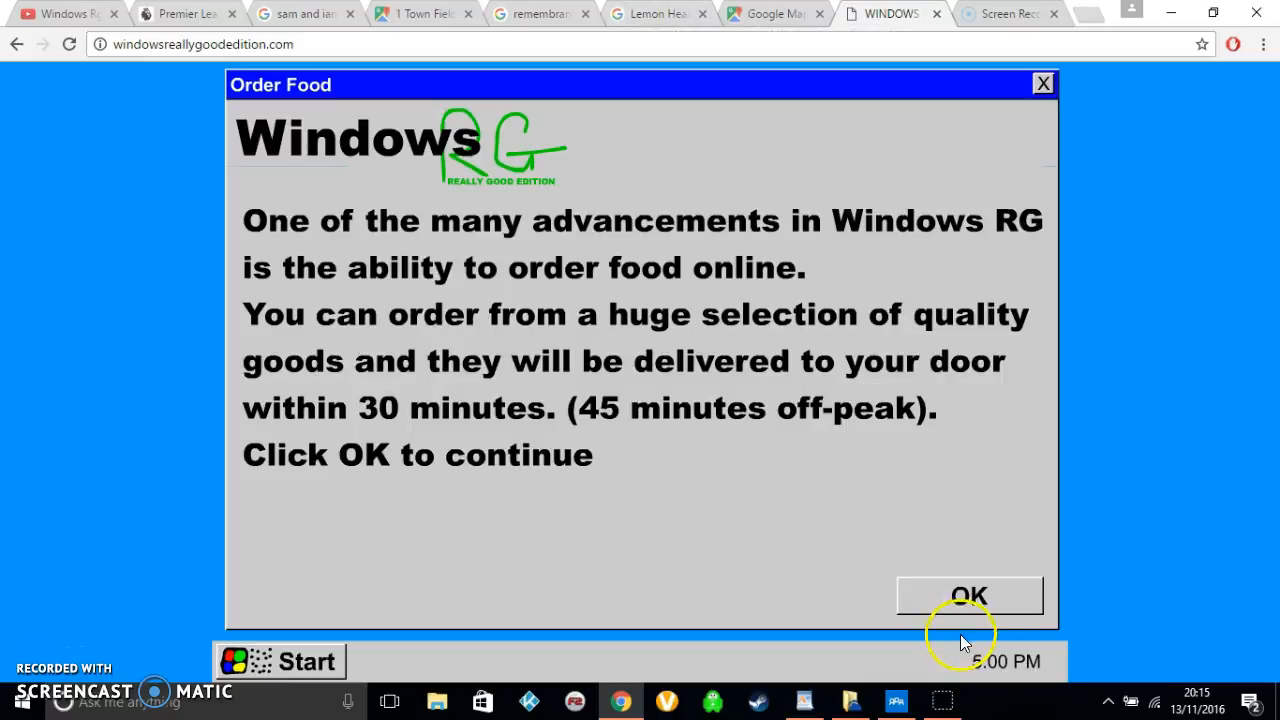
click(968, 596)
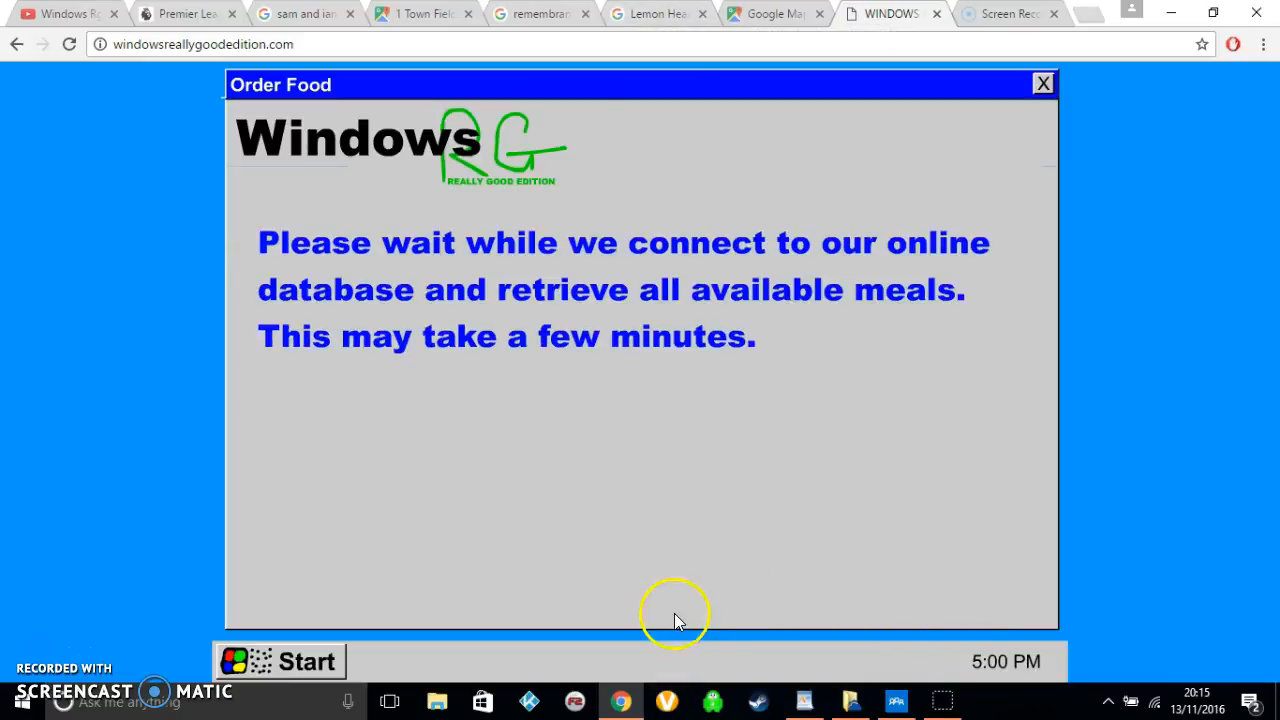
mouse_move(612, 492)
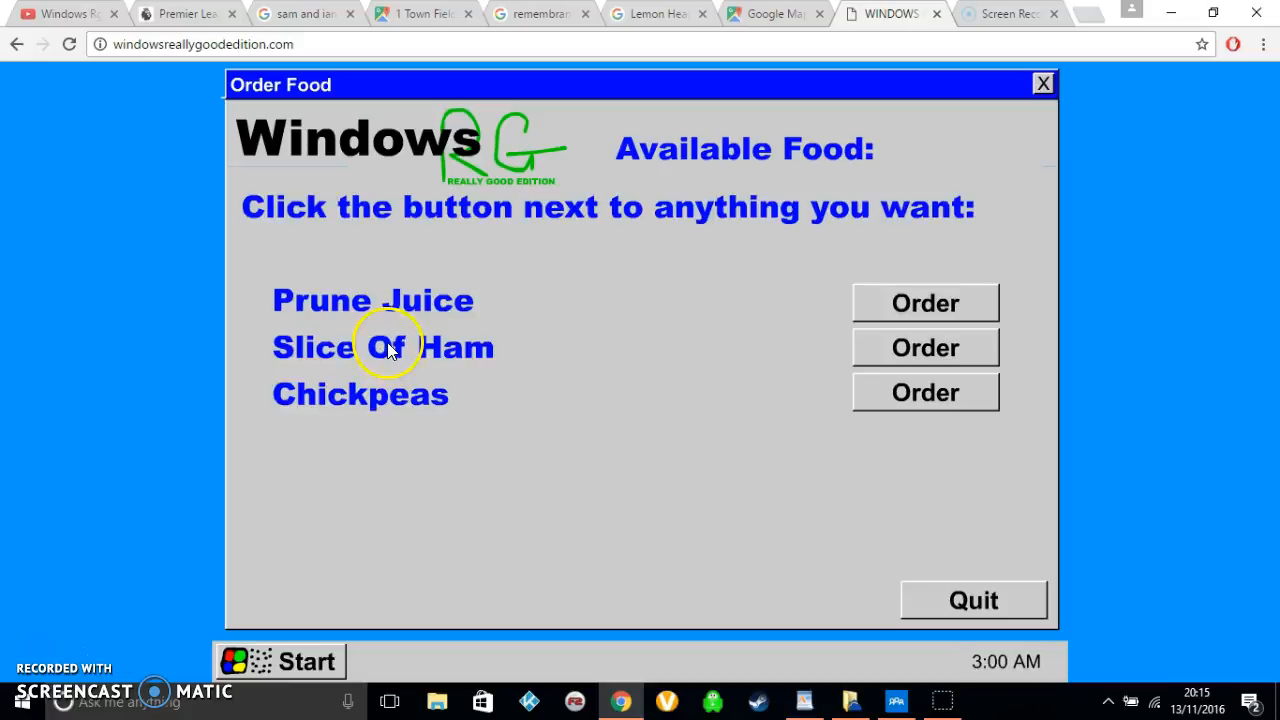
Order the Slice Of Ham and then the Chickpeas, hit sold-out each time, and close the window.
click(924, 304)
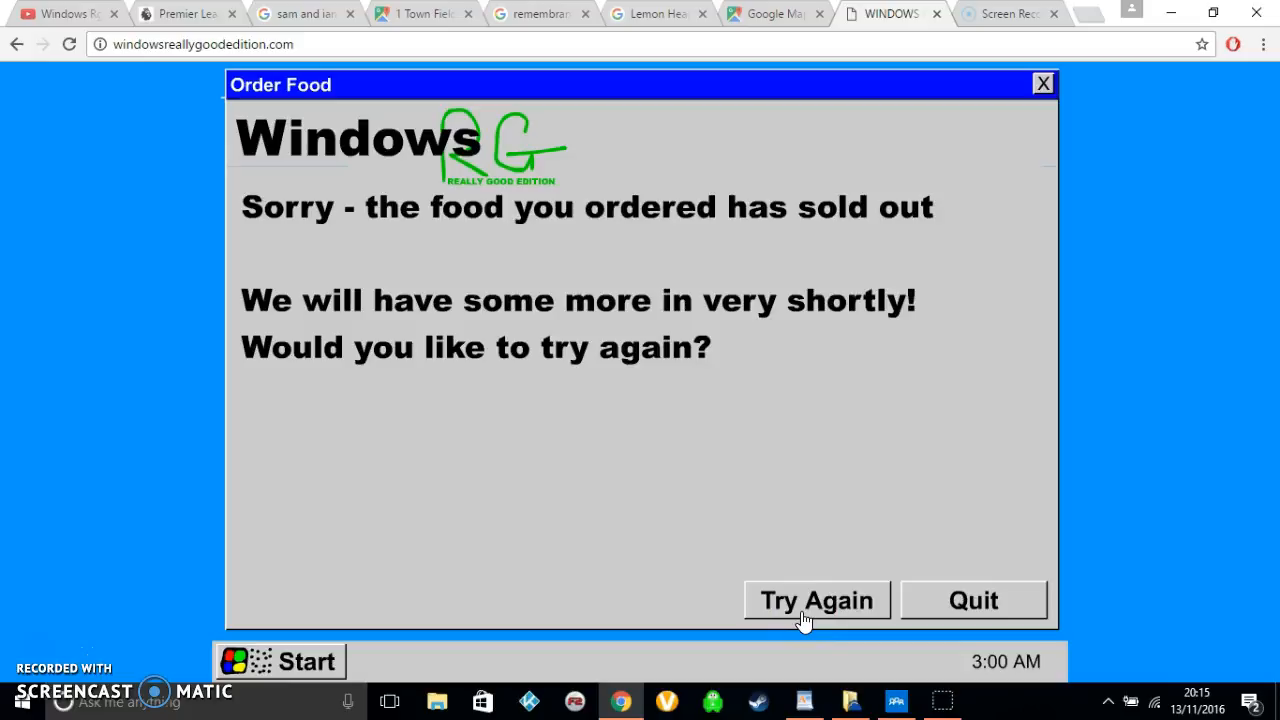
click(816, 600)
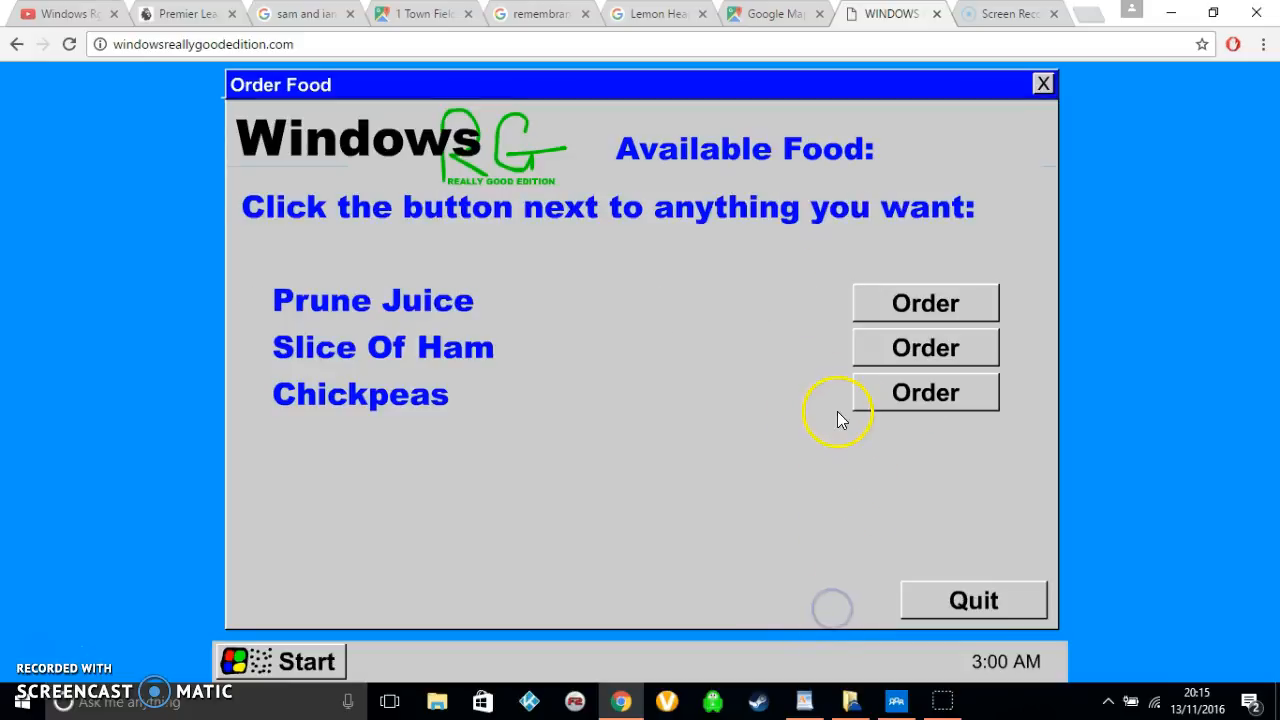
click(972, 600)
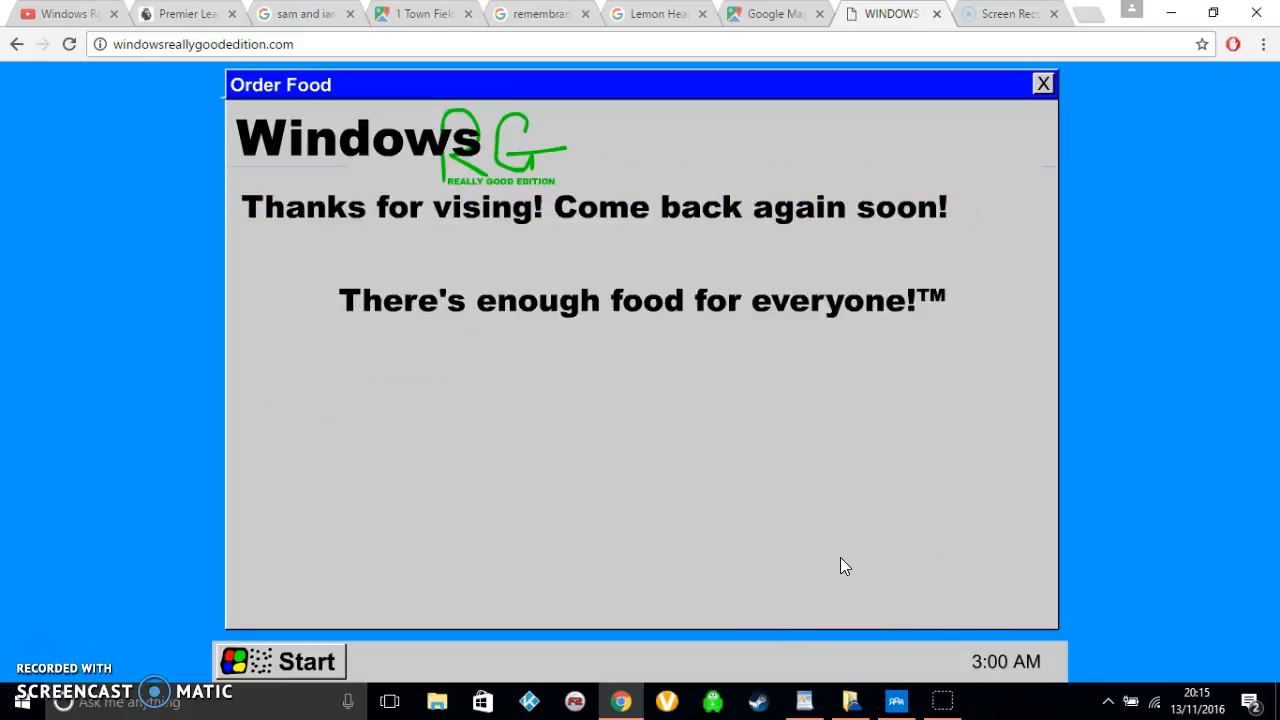
mouse_move(744, 656)
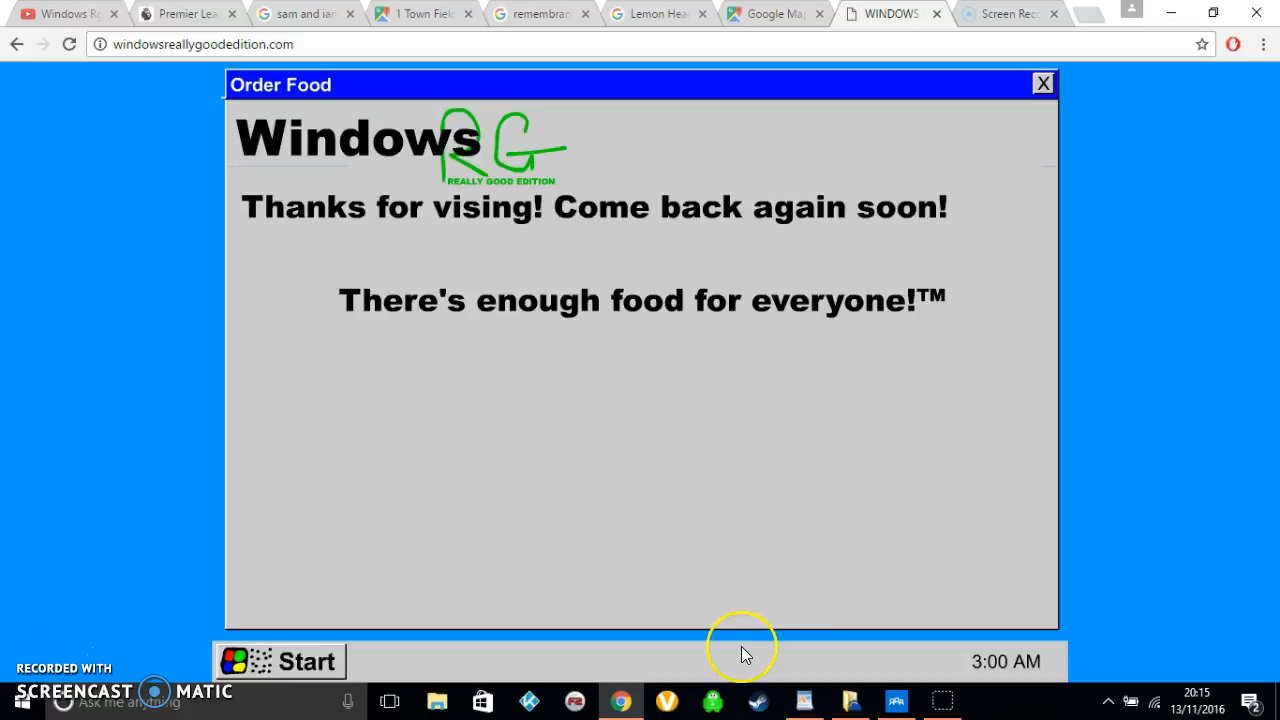
click(1042, 84)
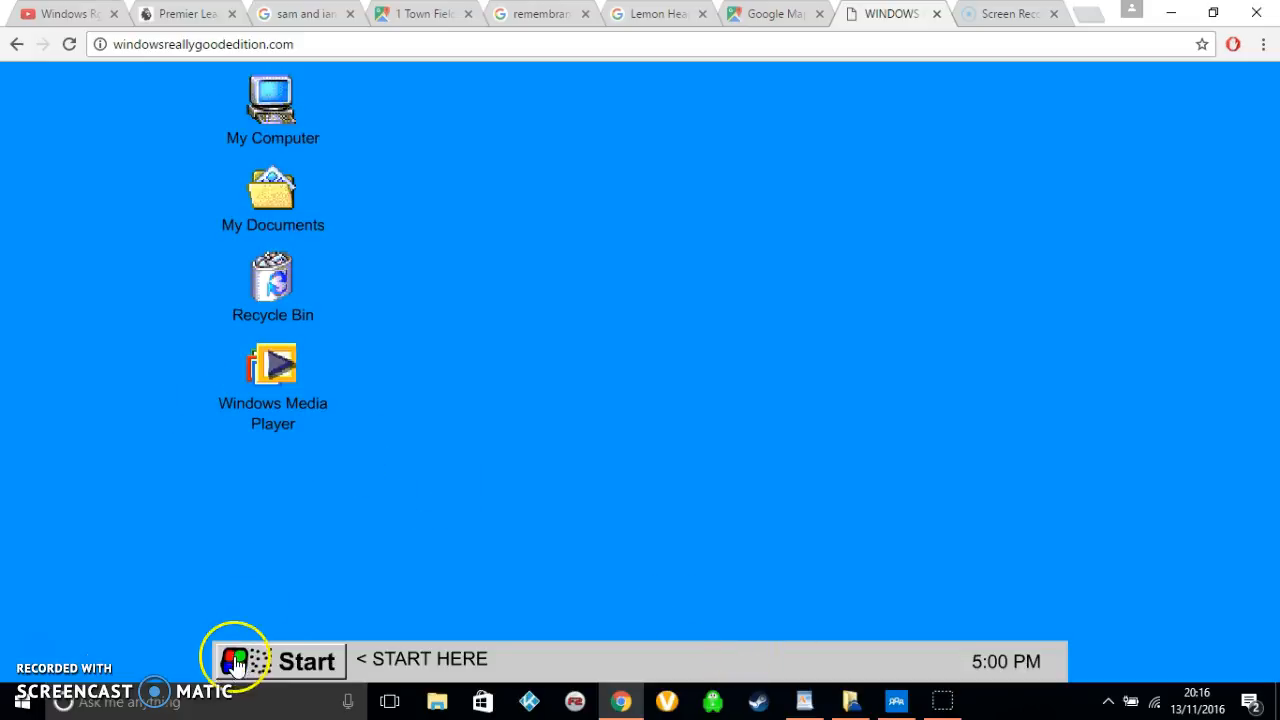
click(236, 660)
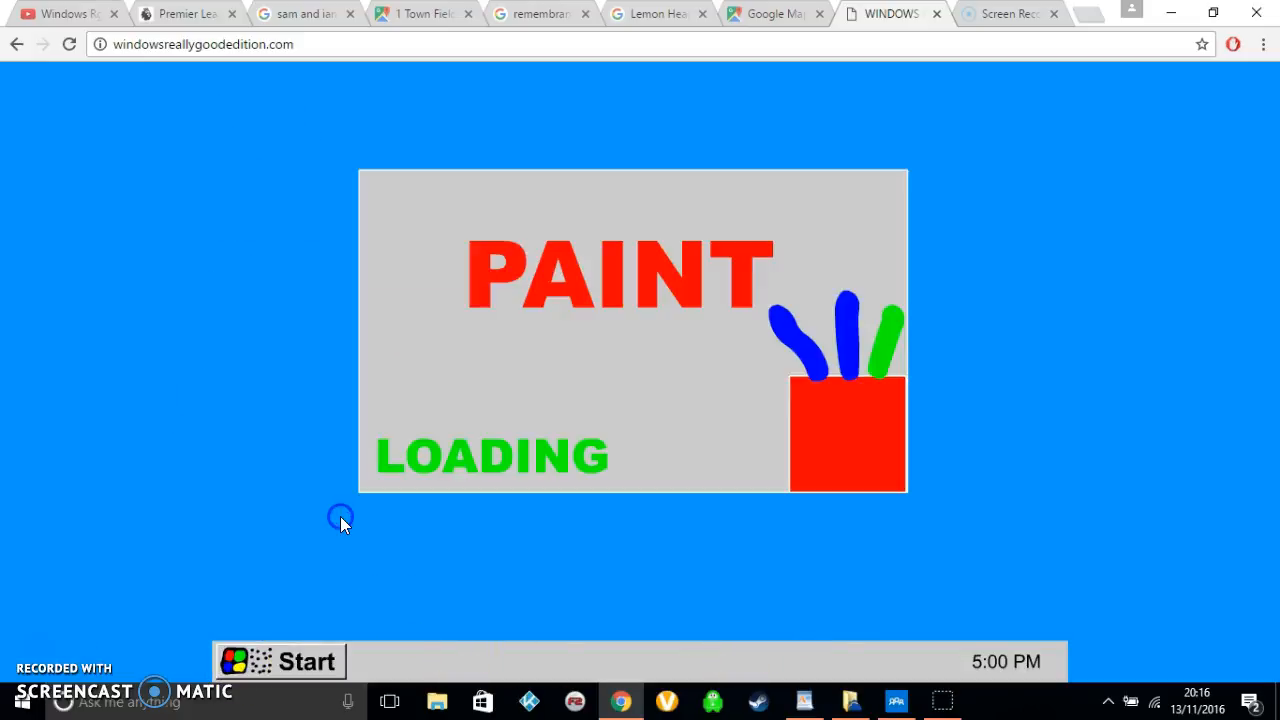
mouse_move(576, 392)
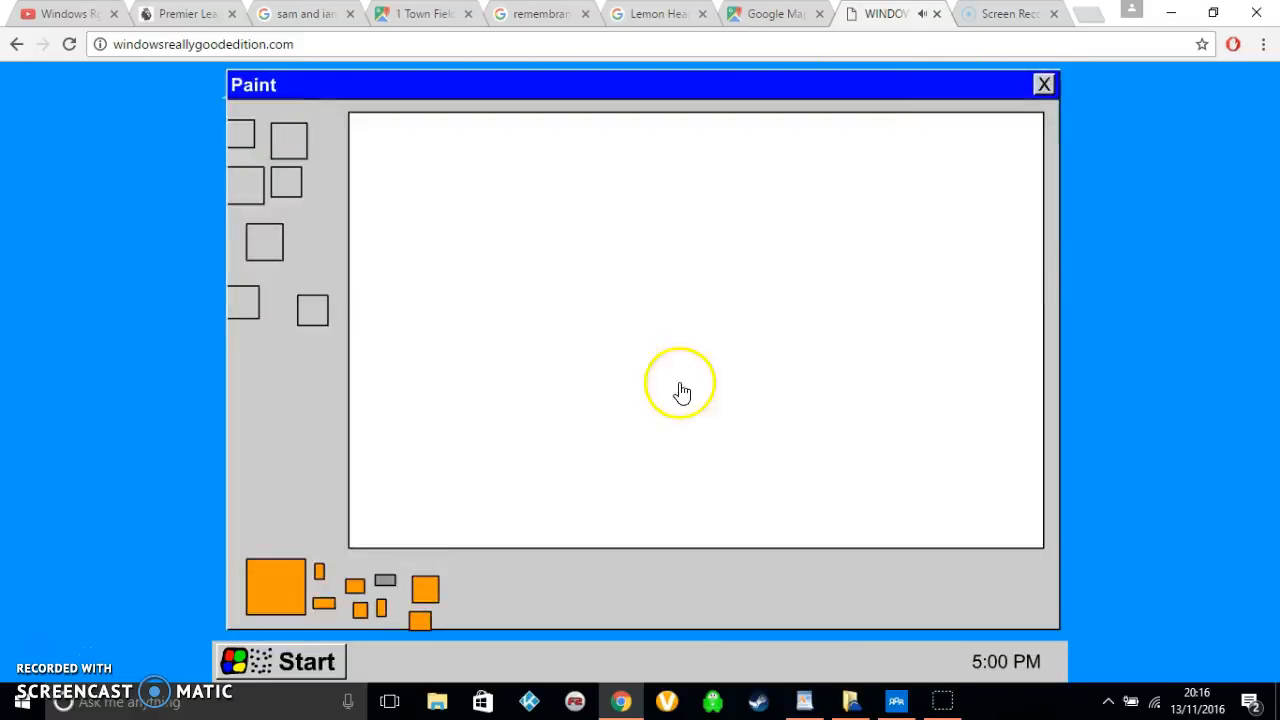
mouse_move(1044, 84)
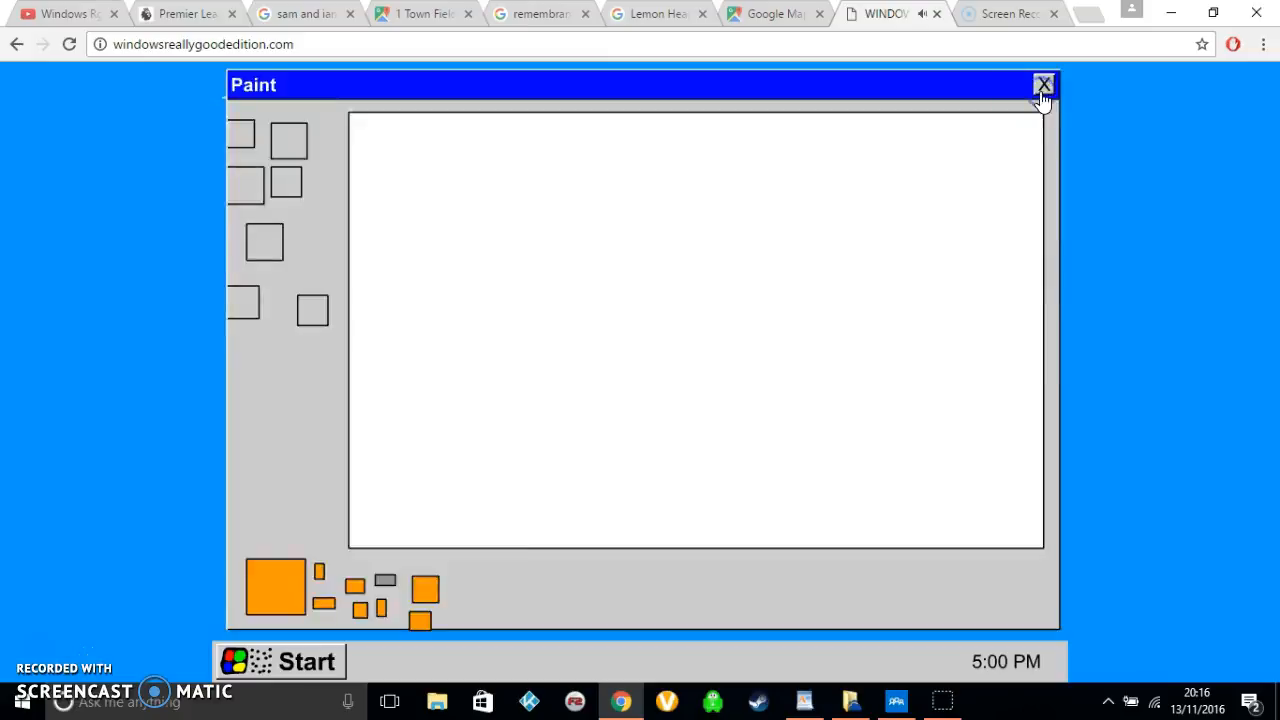
click(1044, 84)
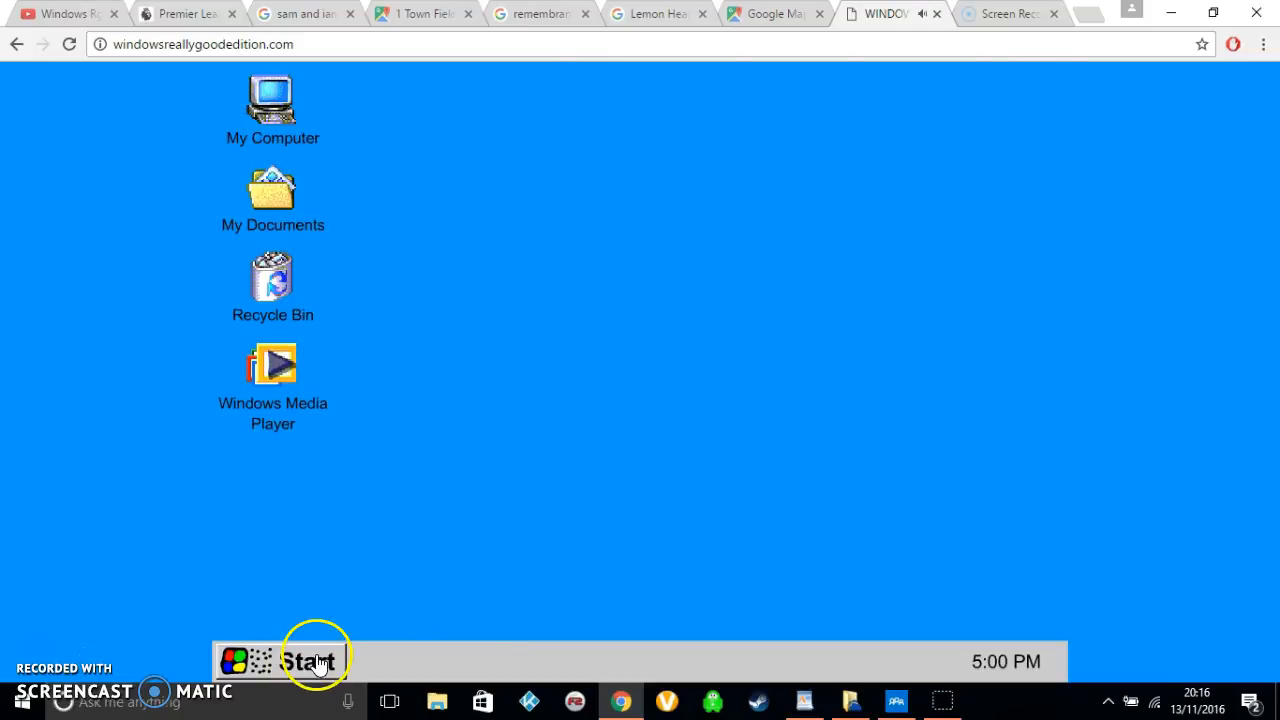
Launch Word RG from the programs list and dismiss Clippy's letter-writing tip.
click(308, 660)
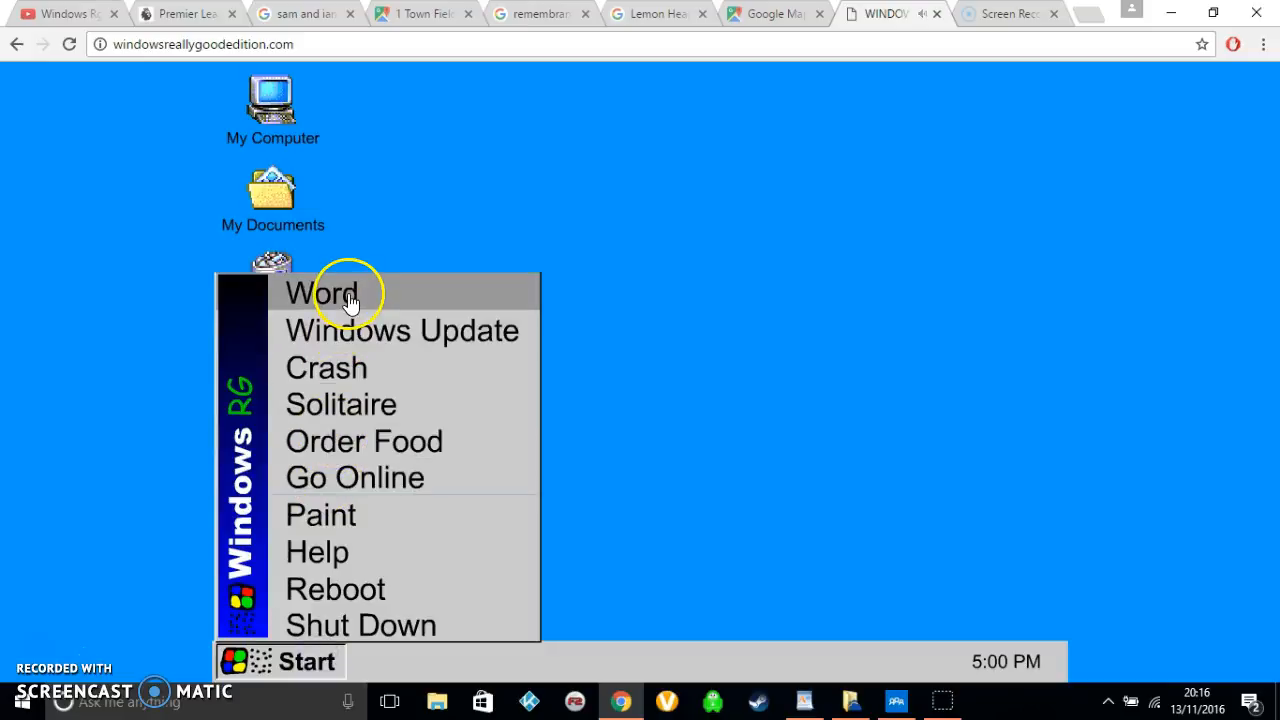
click(320, 292)
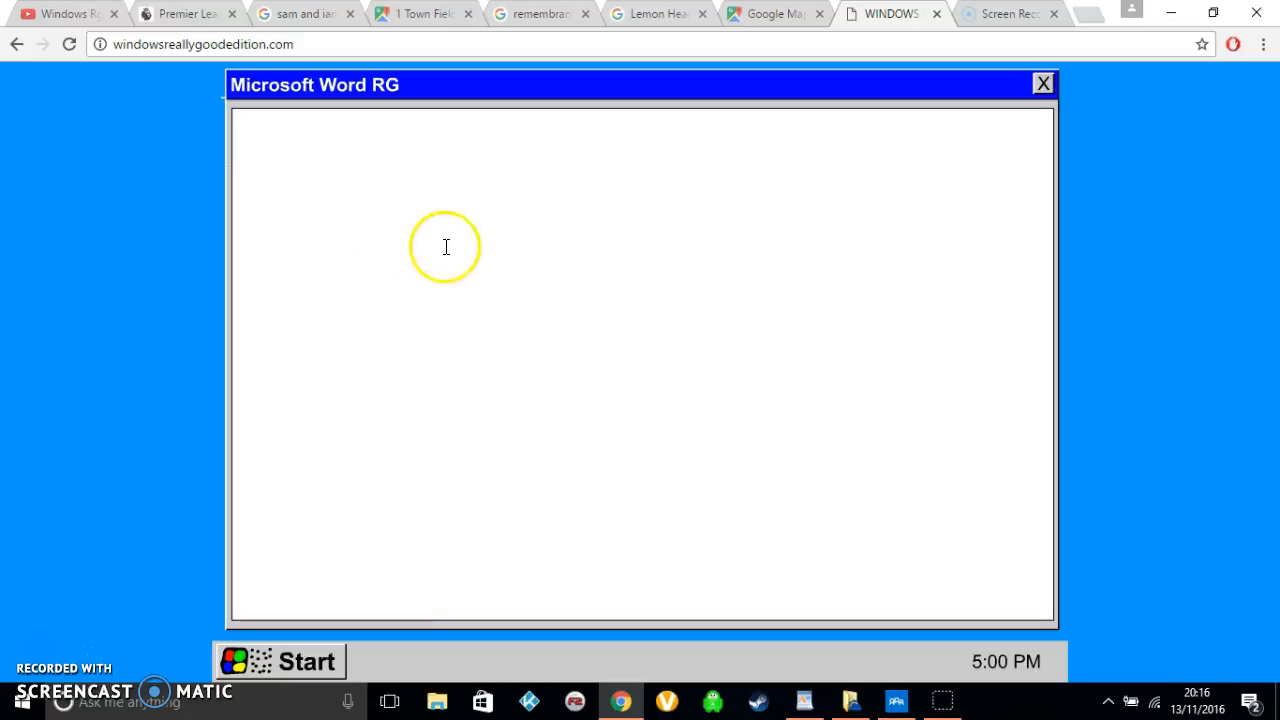
mouse_move(802, 444)
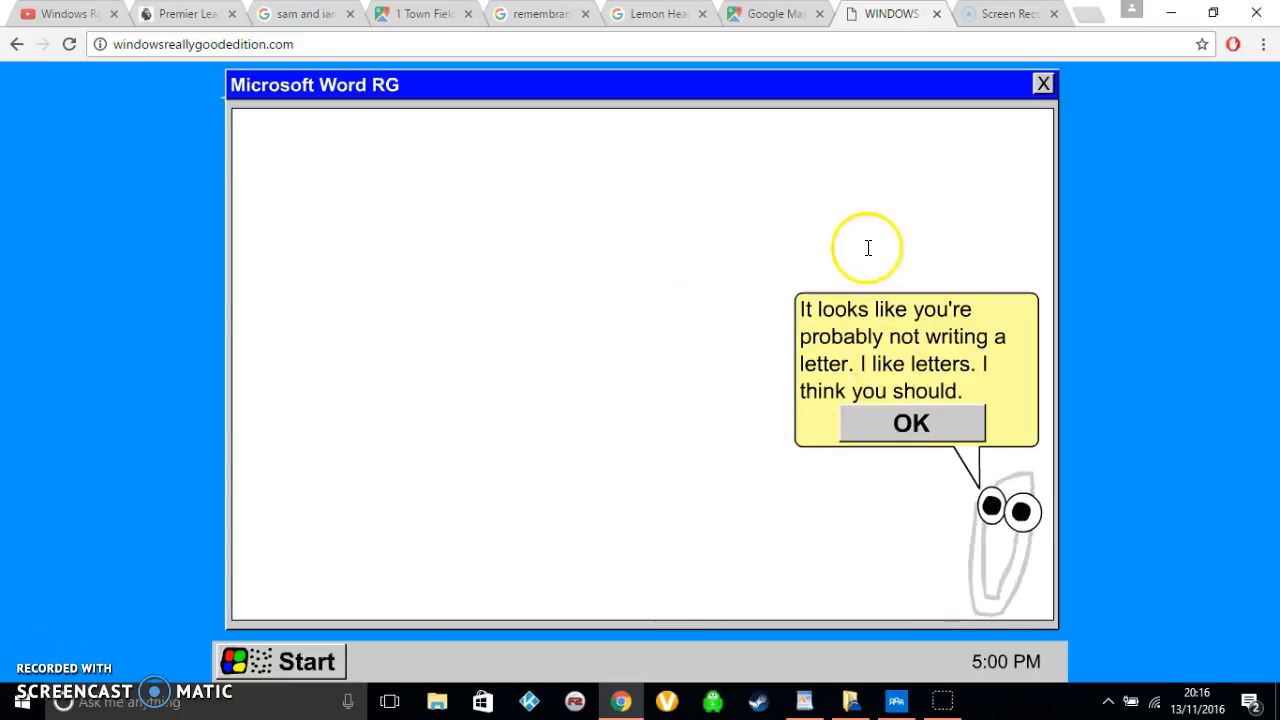
mouse_move(976, 378)
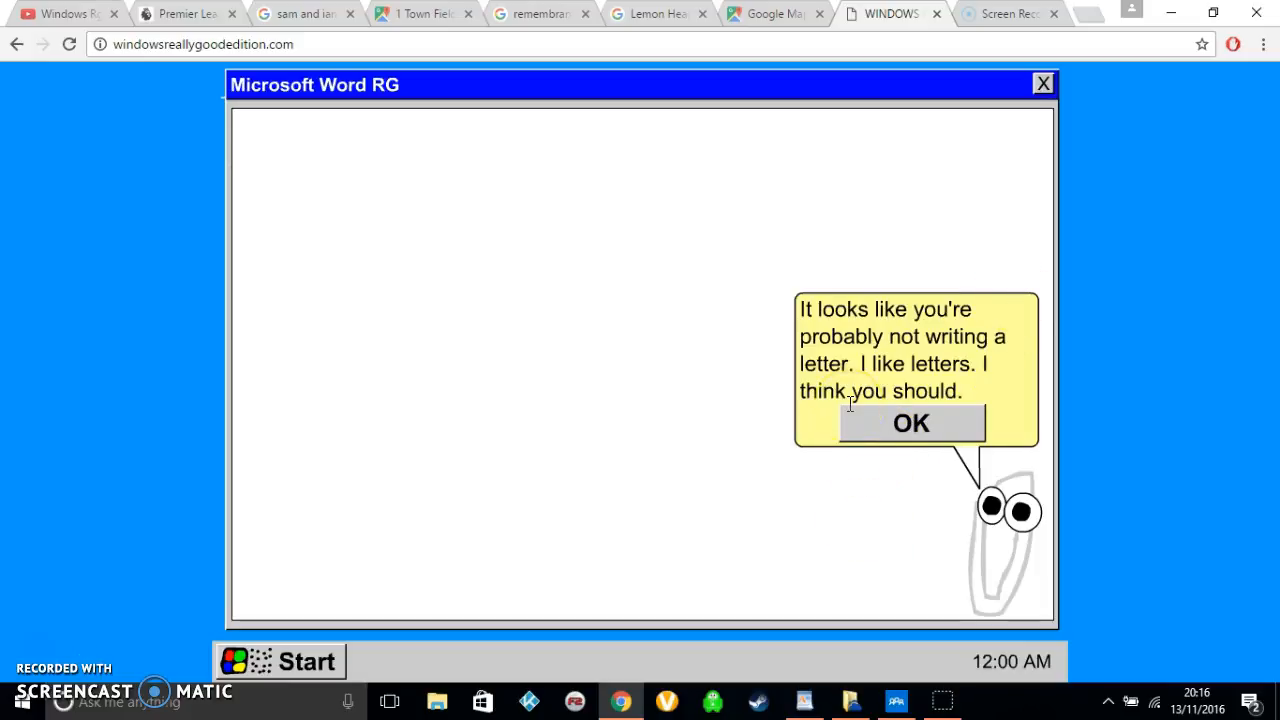
click(912, 422)
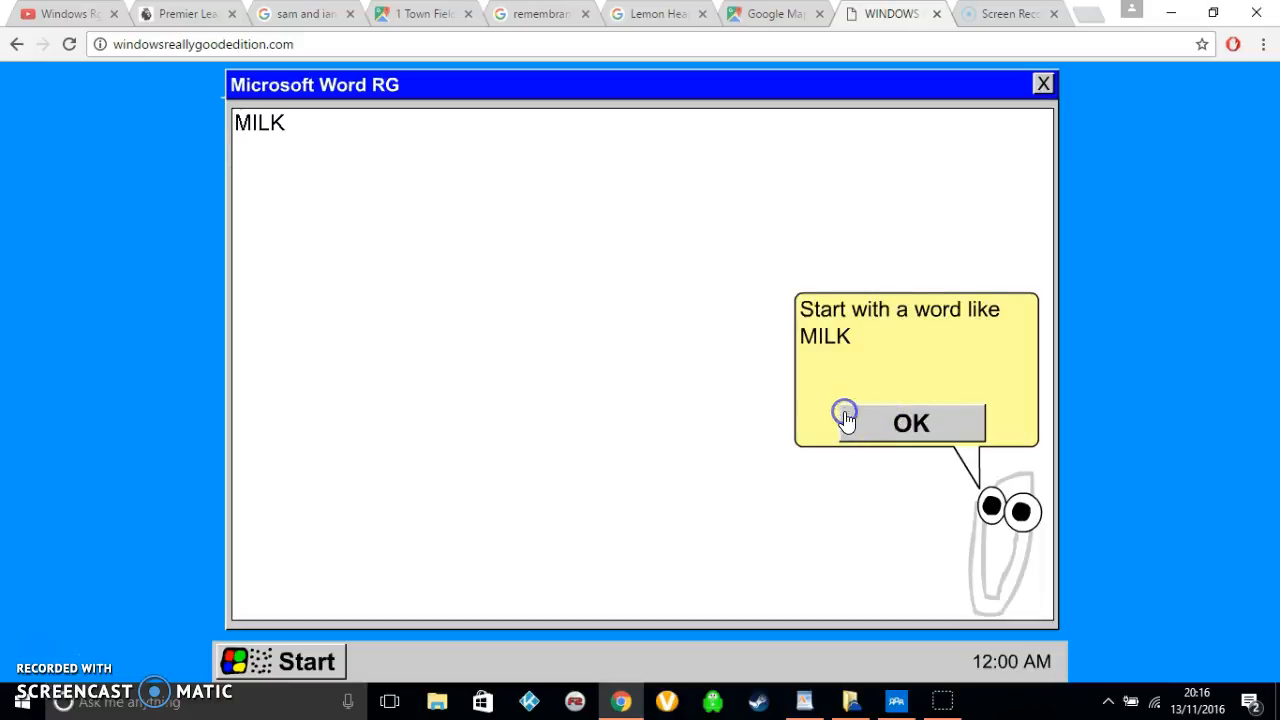
mouse_move(322, 150)
text( MI)
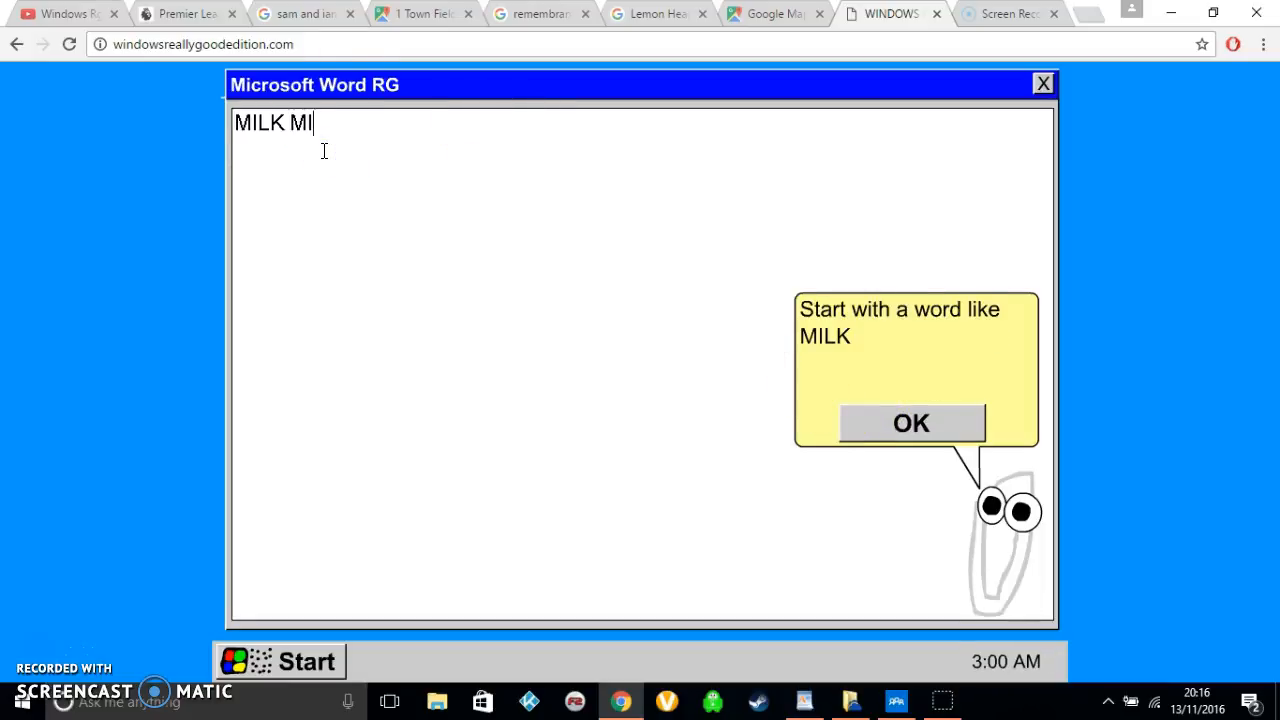
Write MILK SPONGE SPONES in the document, dismissing Clippy's MILK suggestion along the way.
text(LK)
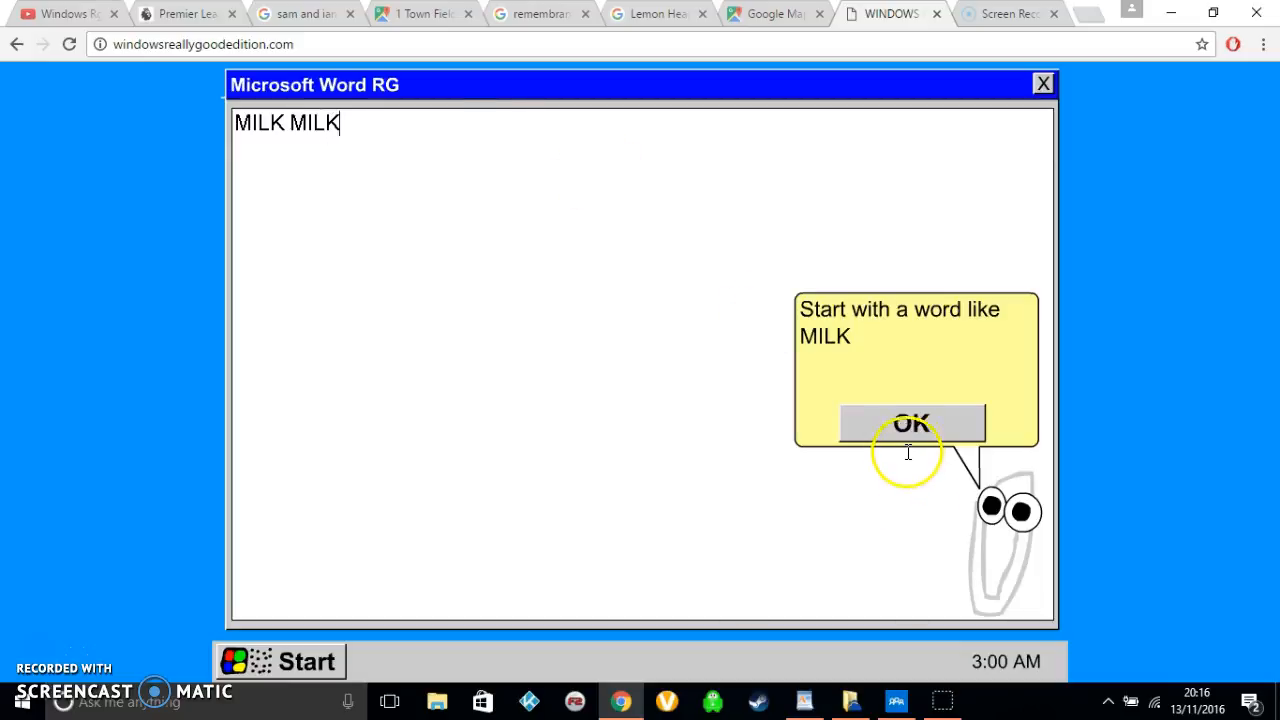
click(912, 424)
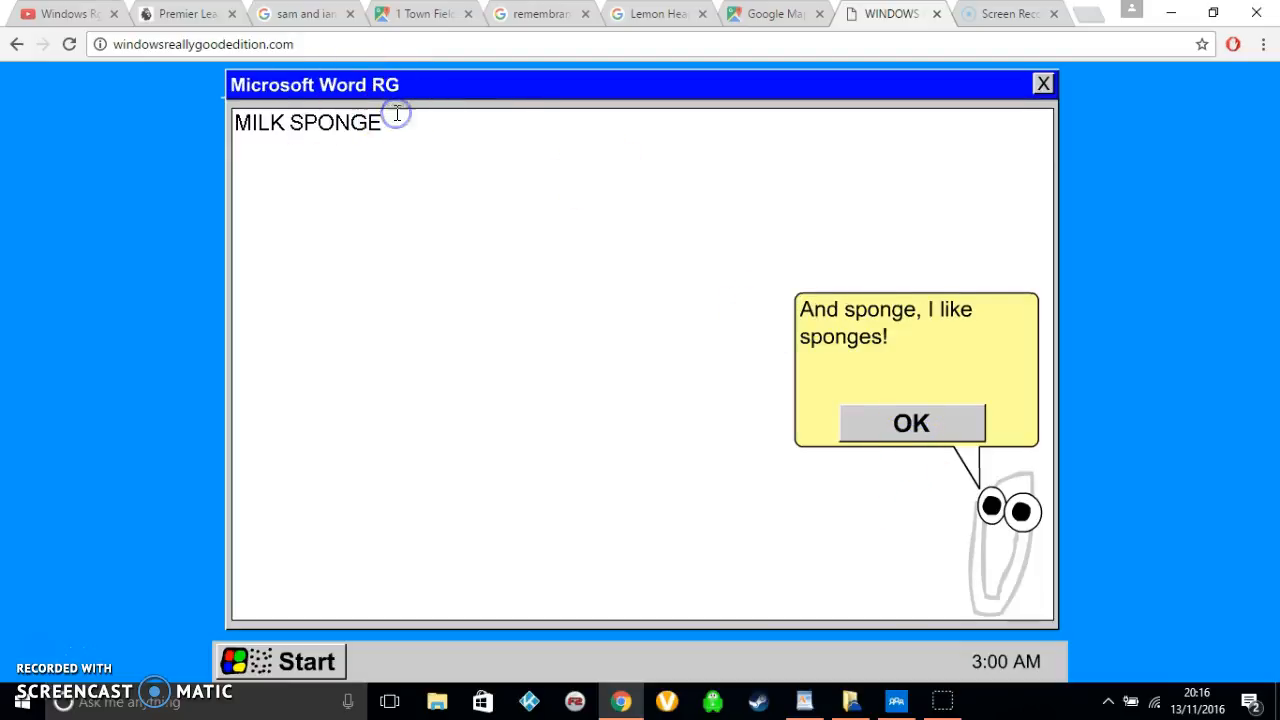
text(SPONES)
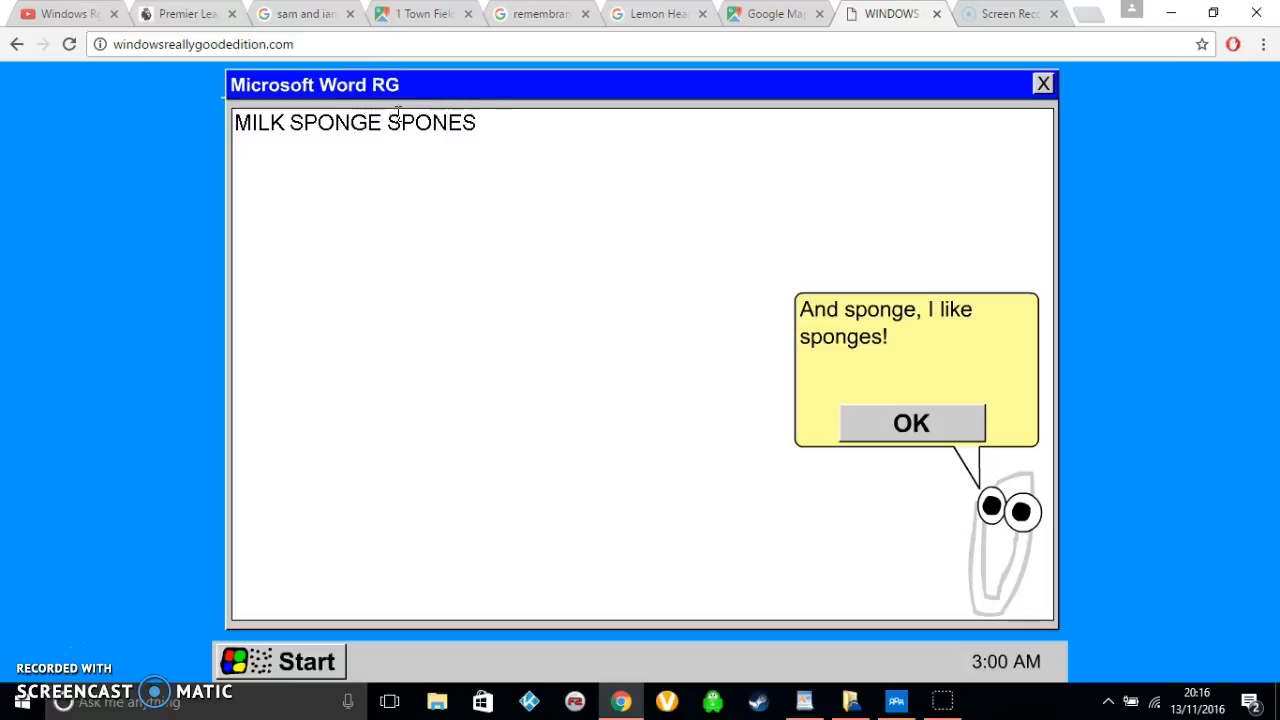